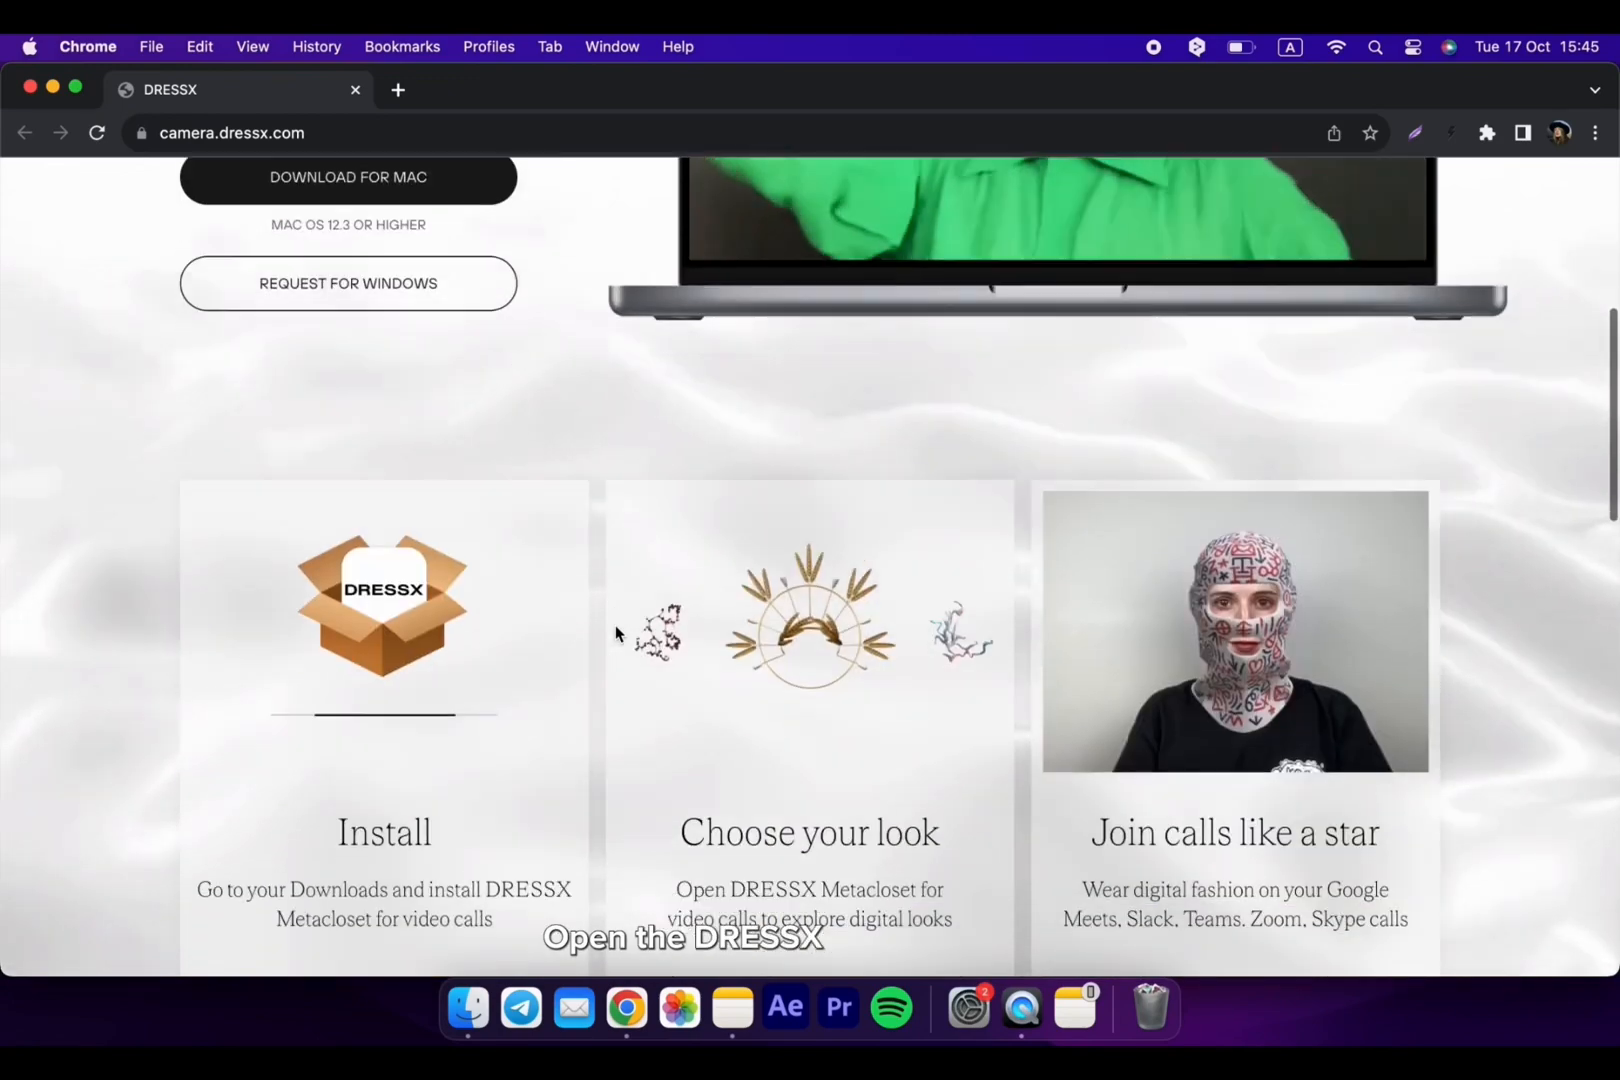
Download the DRESSX.dmg Mac installer from camera.dressx.com
scroll("down", 3)
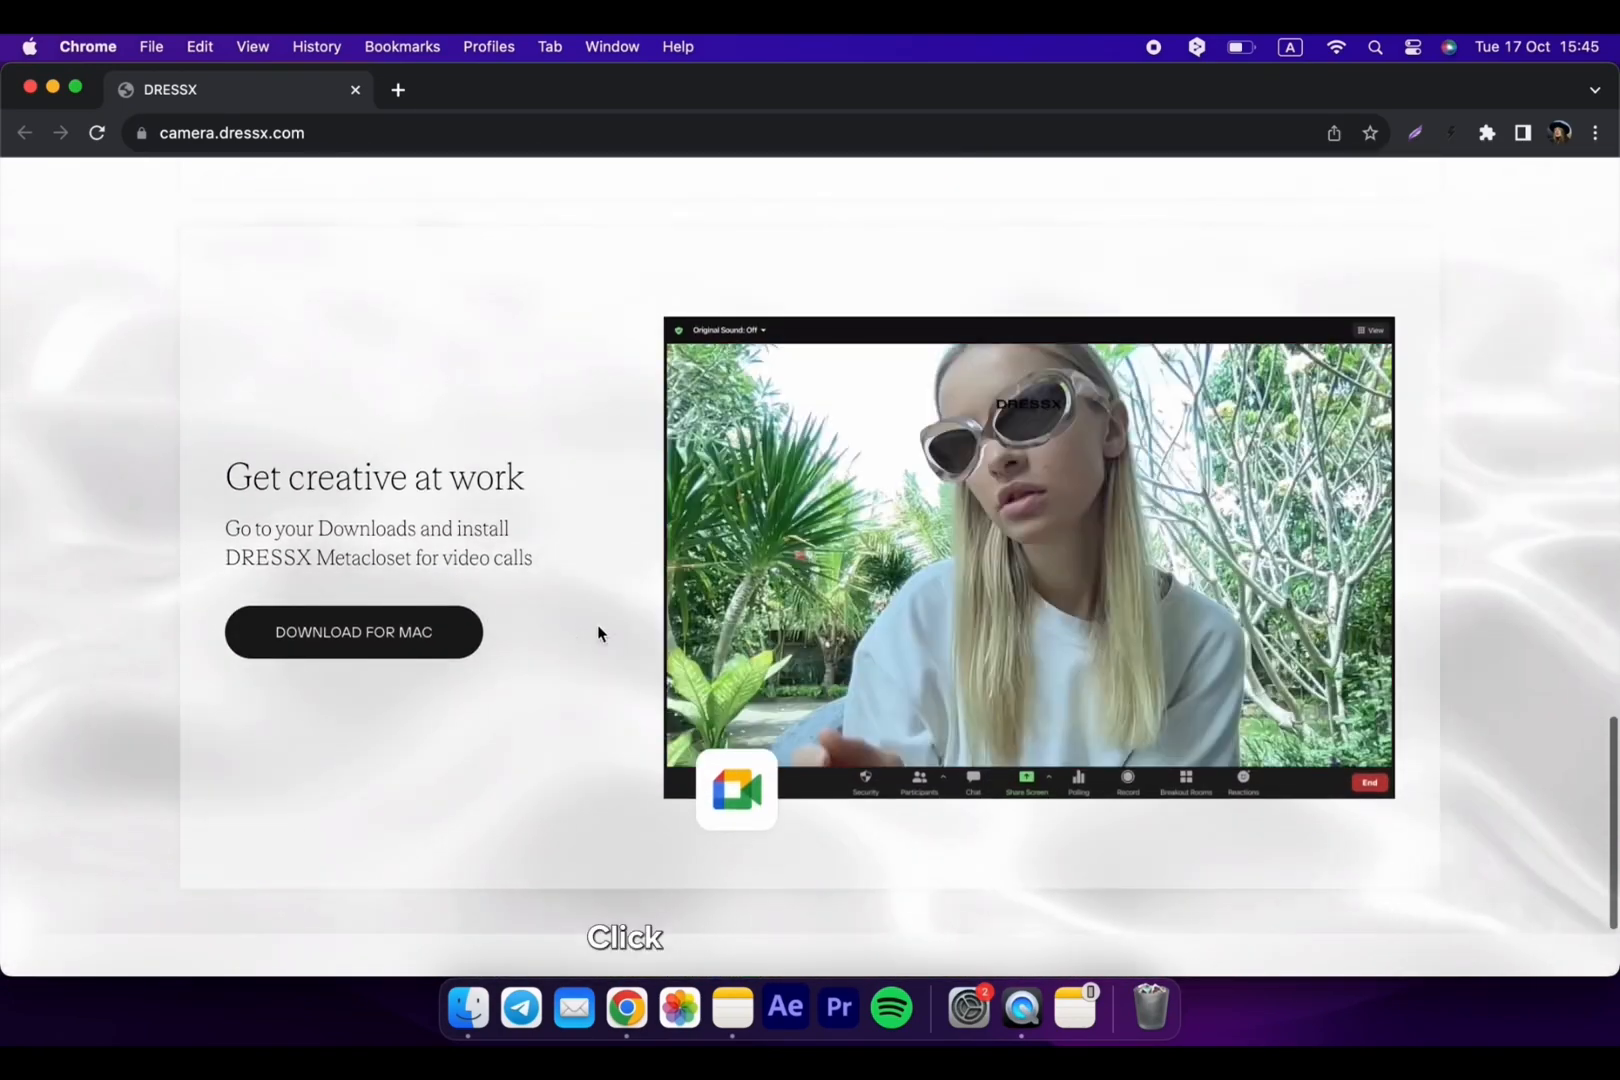
left_click(352, 632)
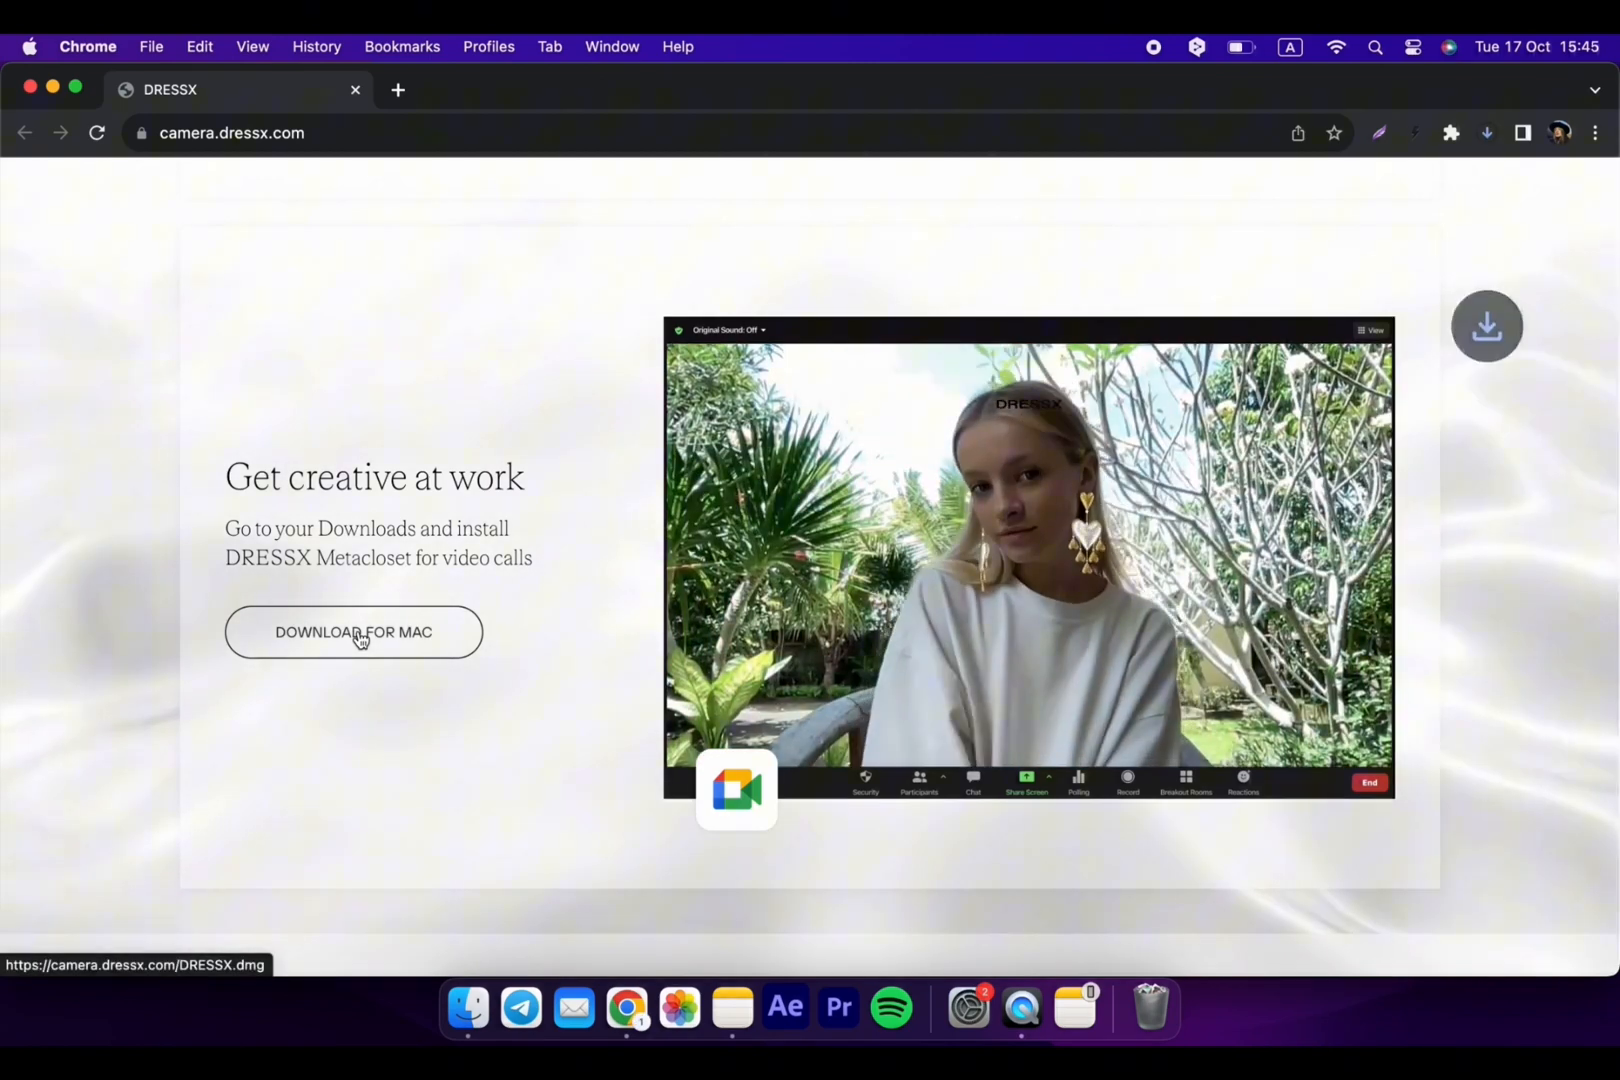
left_click(352, 631)
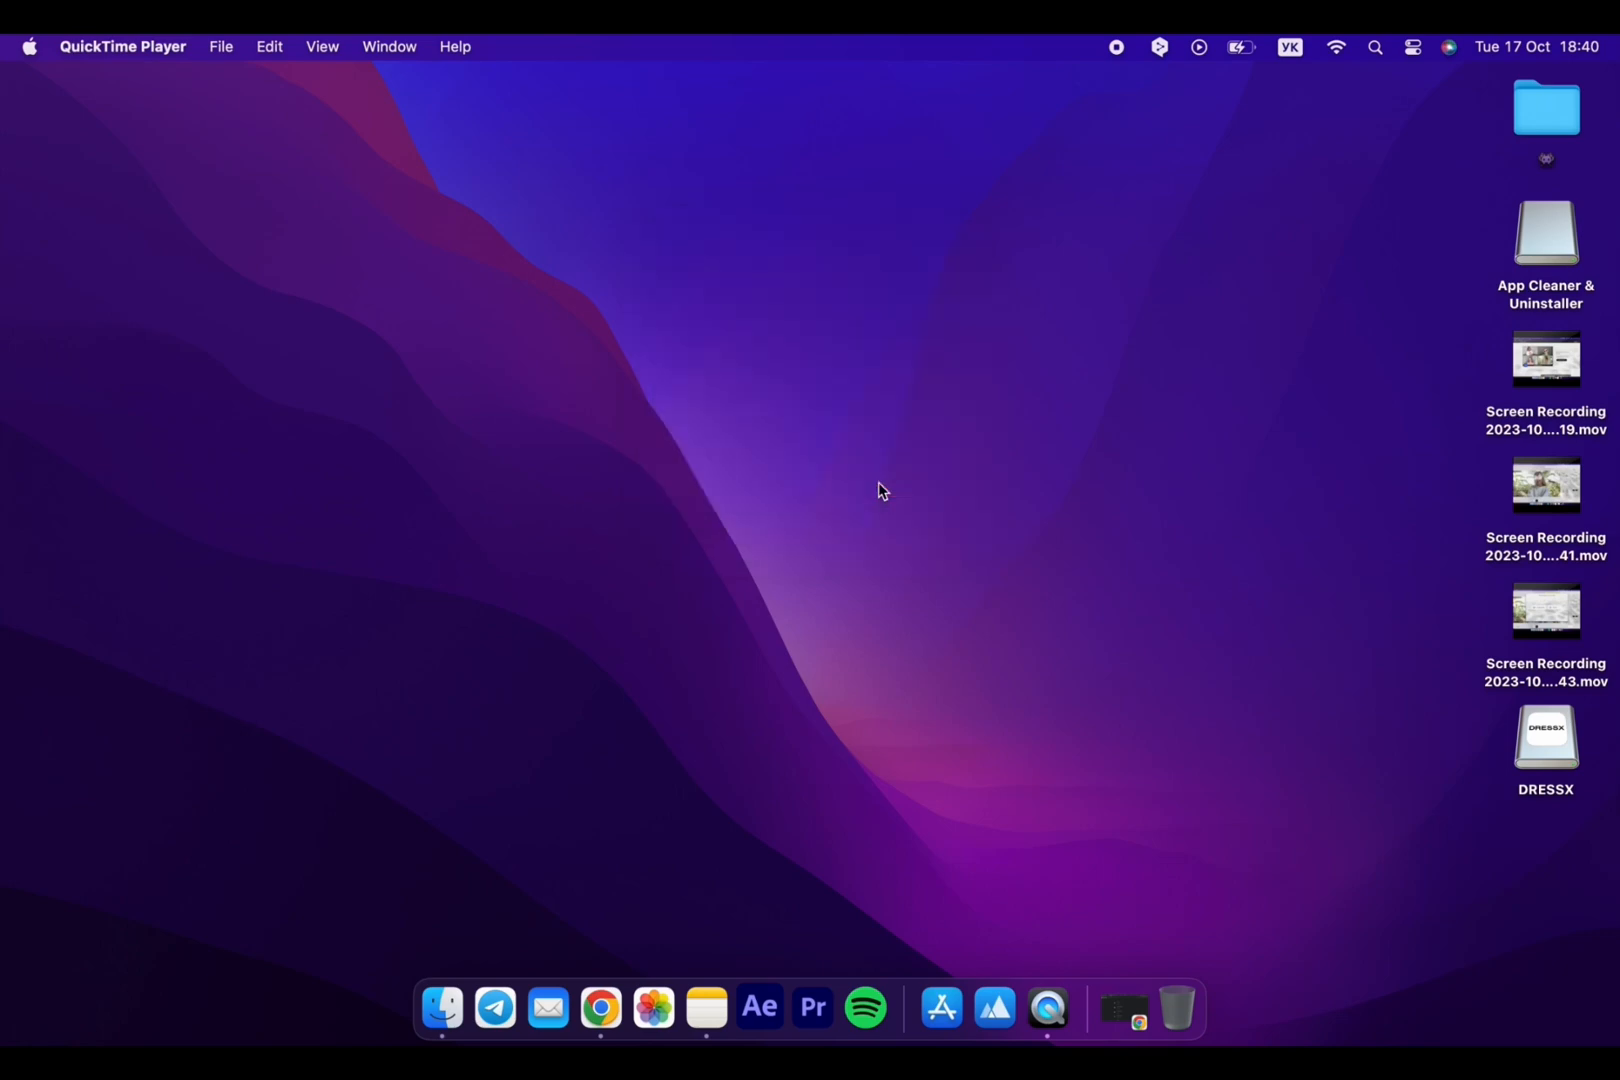
Launch DRESSX, accept the image-use consent and continue past the system extension instructions
double_click(1551, 738)
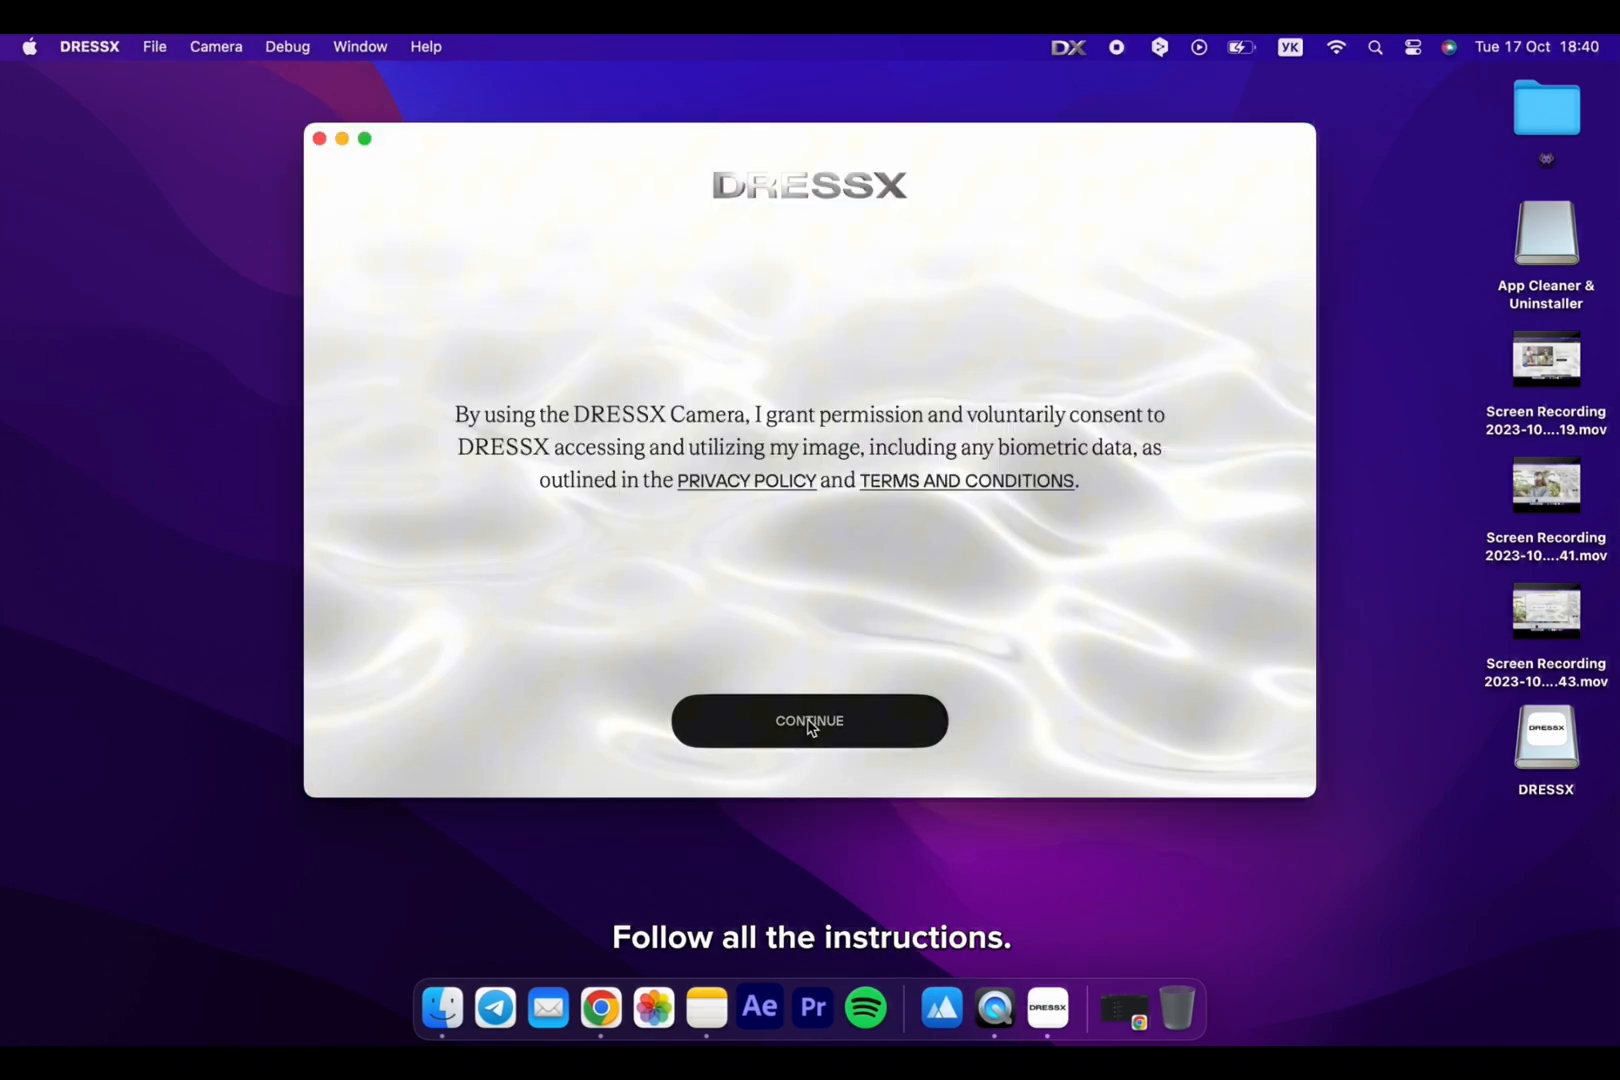
left_click(809, 720)
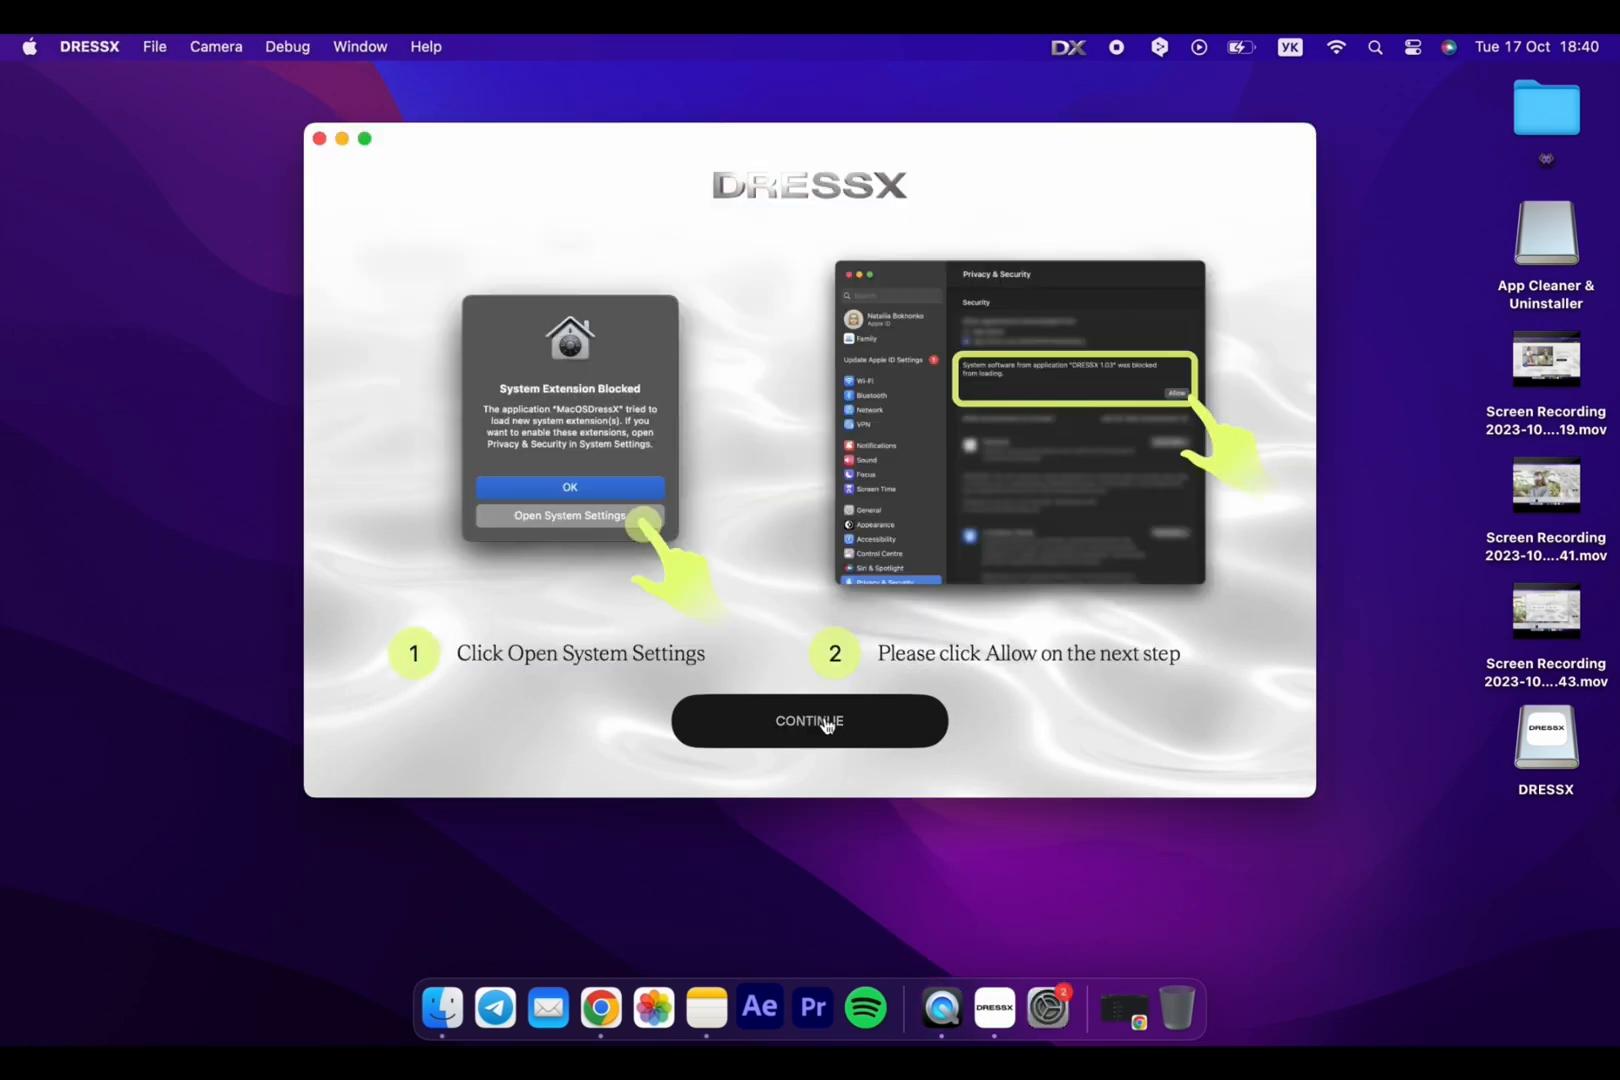
left_click(809, 720)
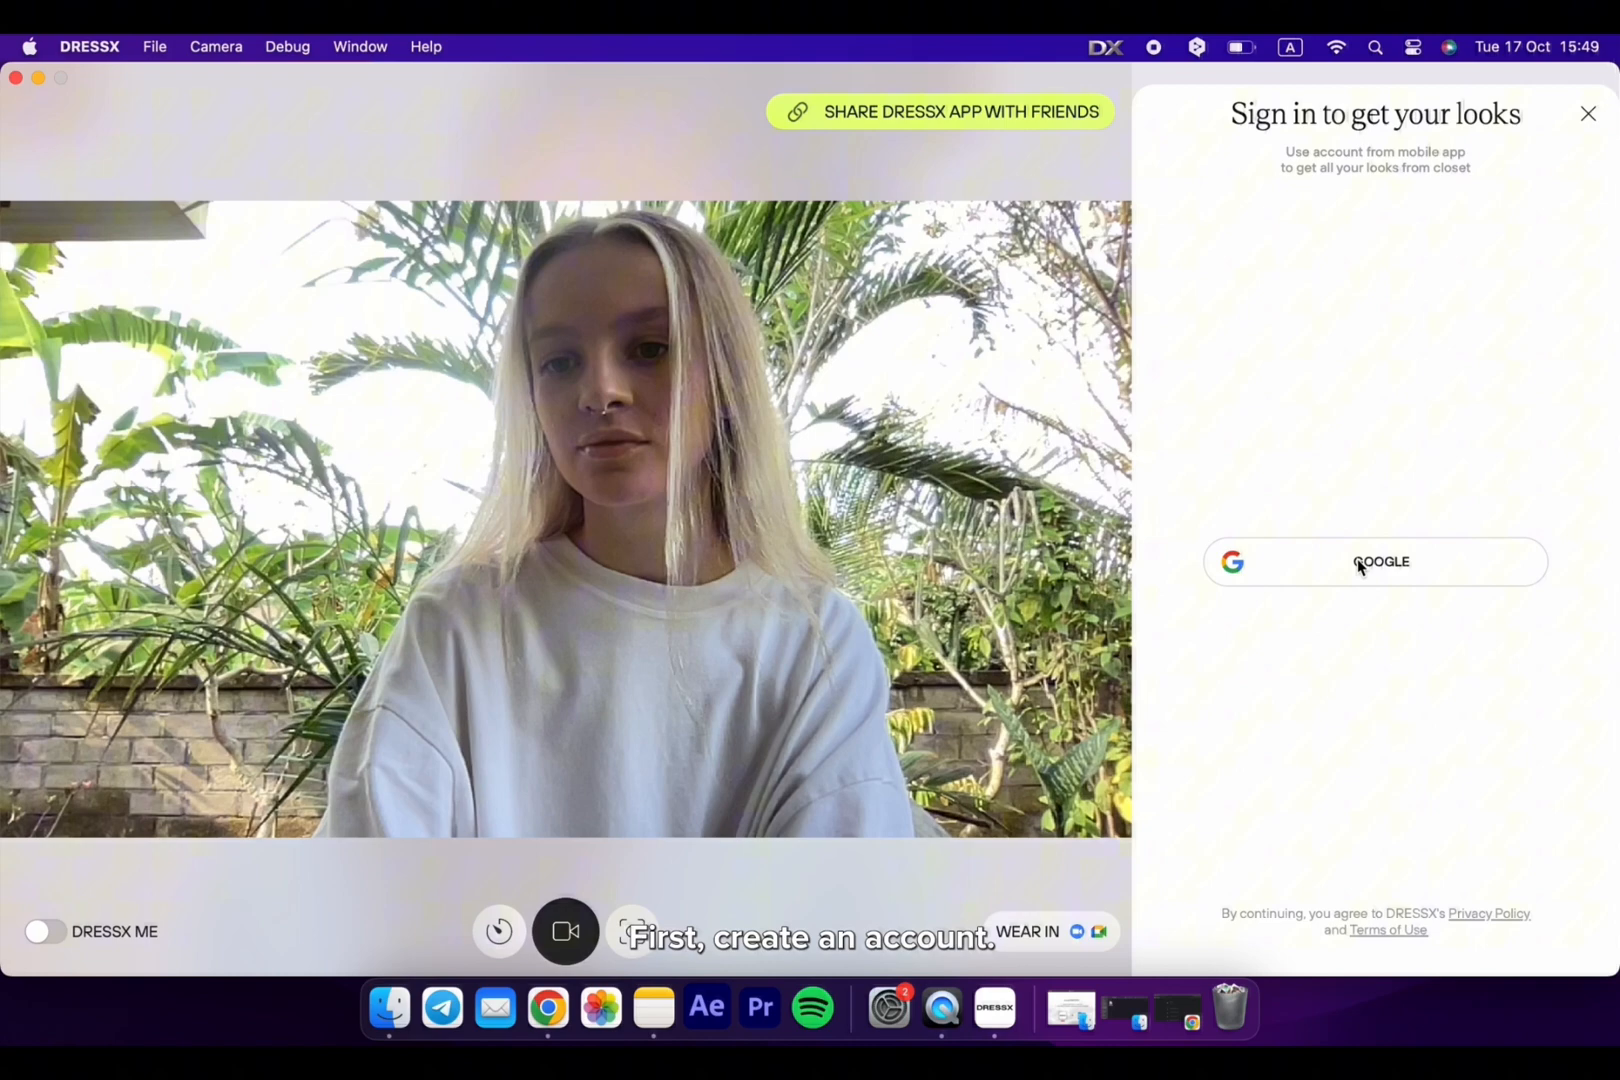
Sign in to DRESSX with Google, allowing the google.com sign-in prompt
left_click(1379, 561)
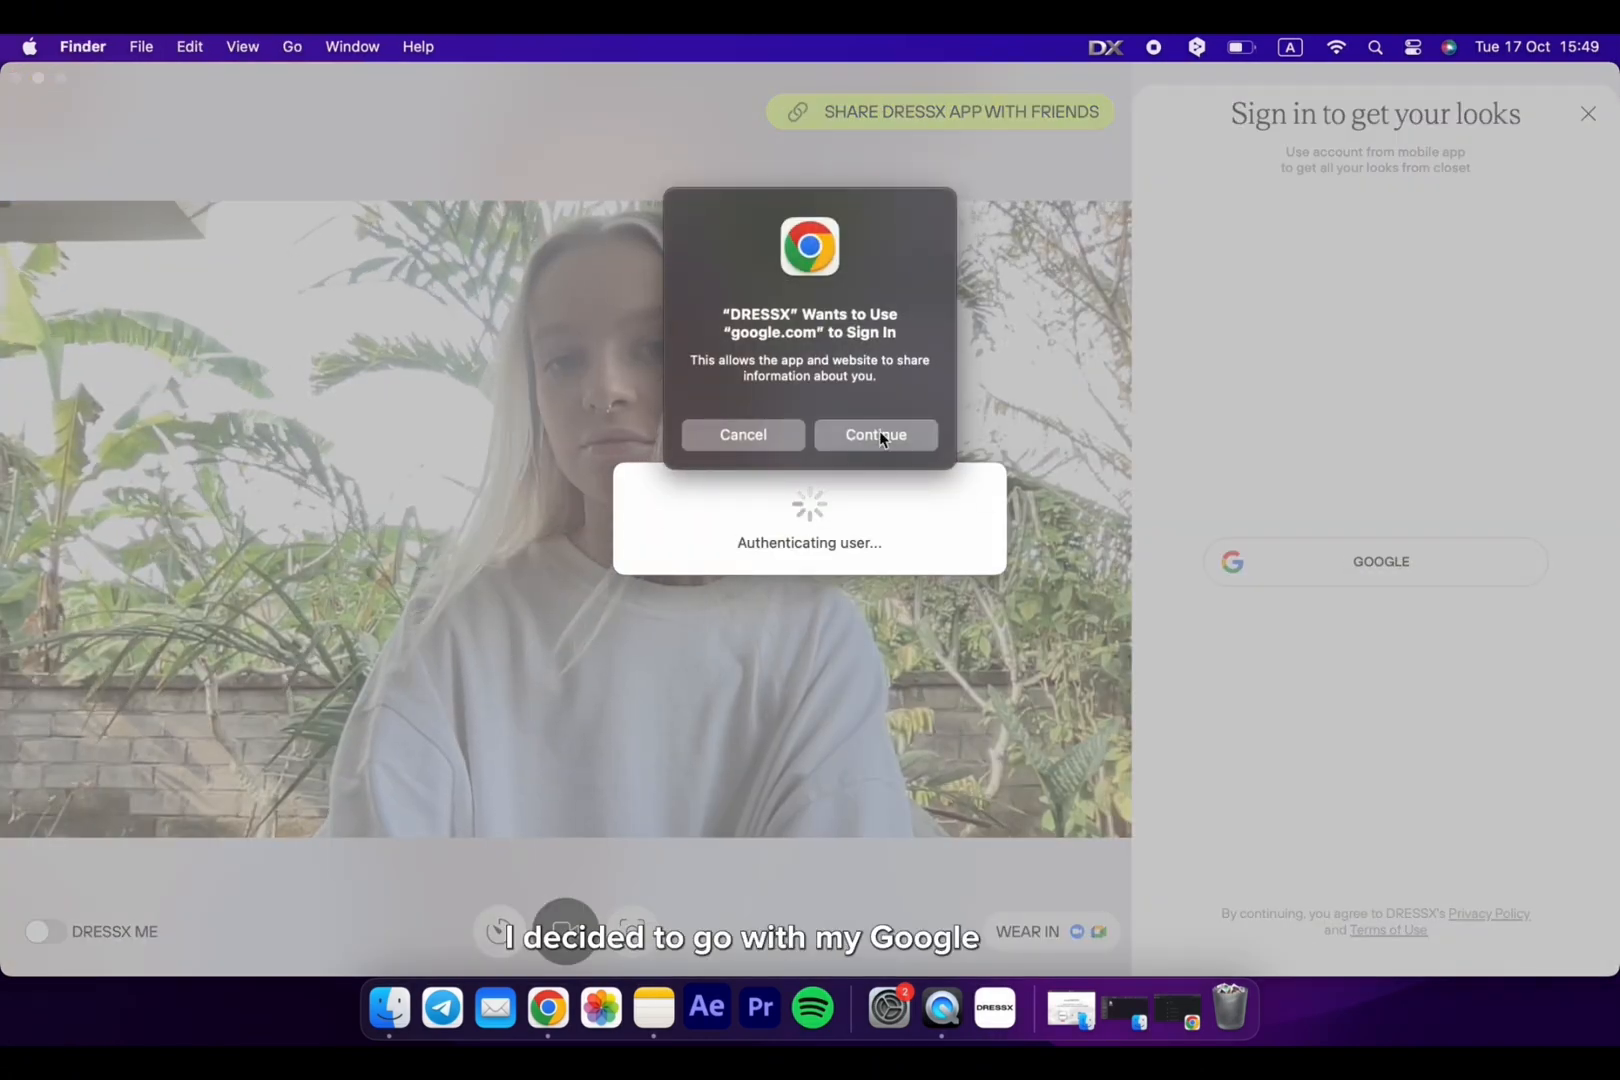
left_click(875, 434)
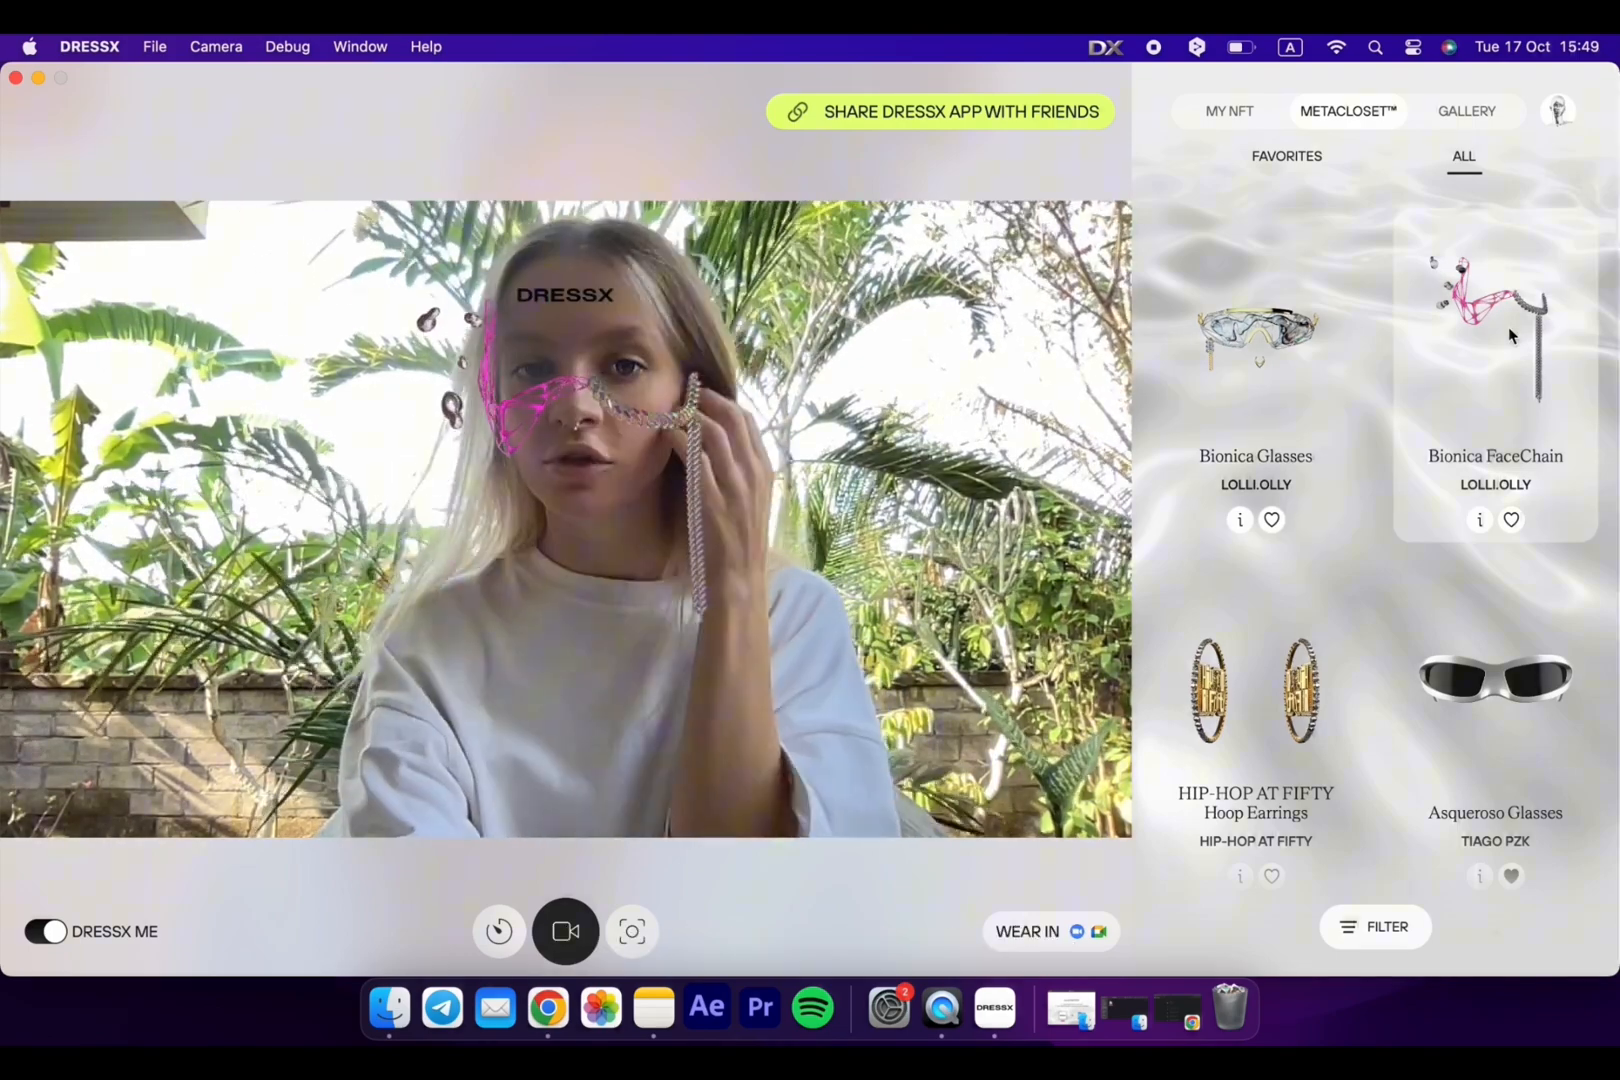
Try on the HIP-HOP AT FIFTY Hoop Earrings, then wear the Asqueroso Glasses
left_click(1254, 692)
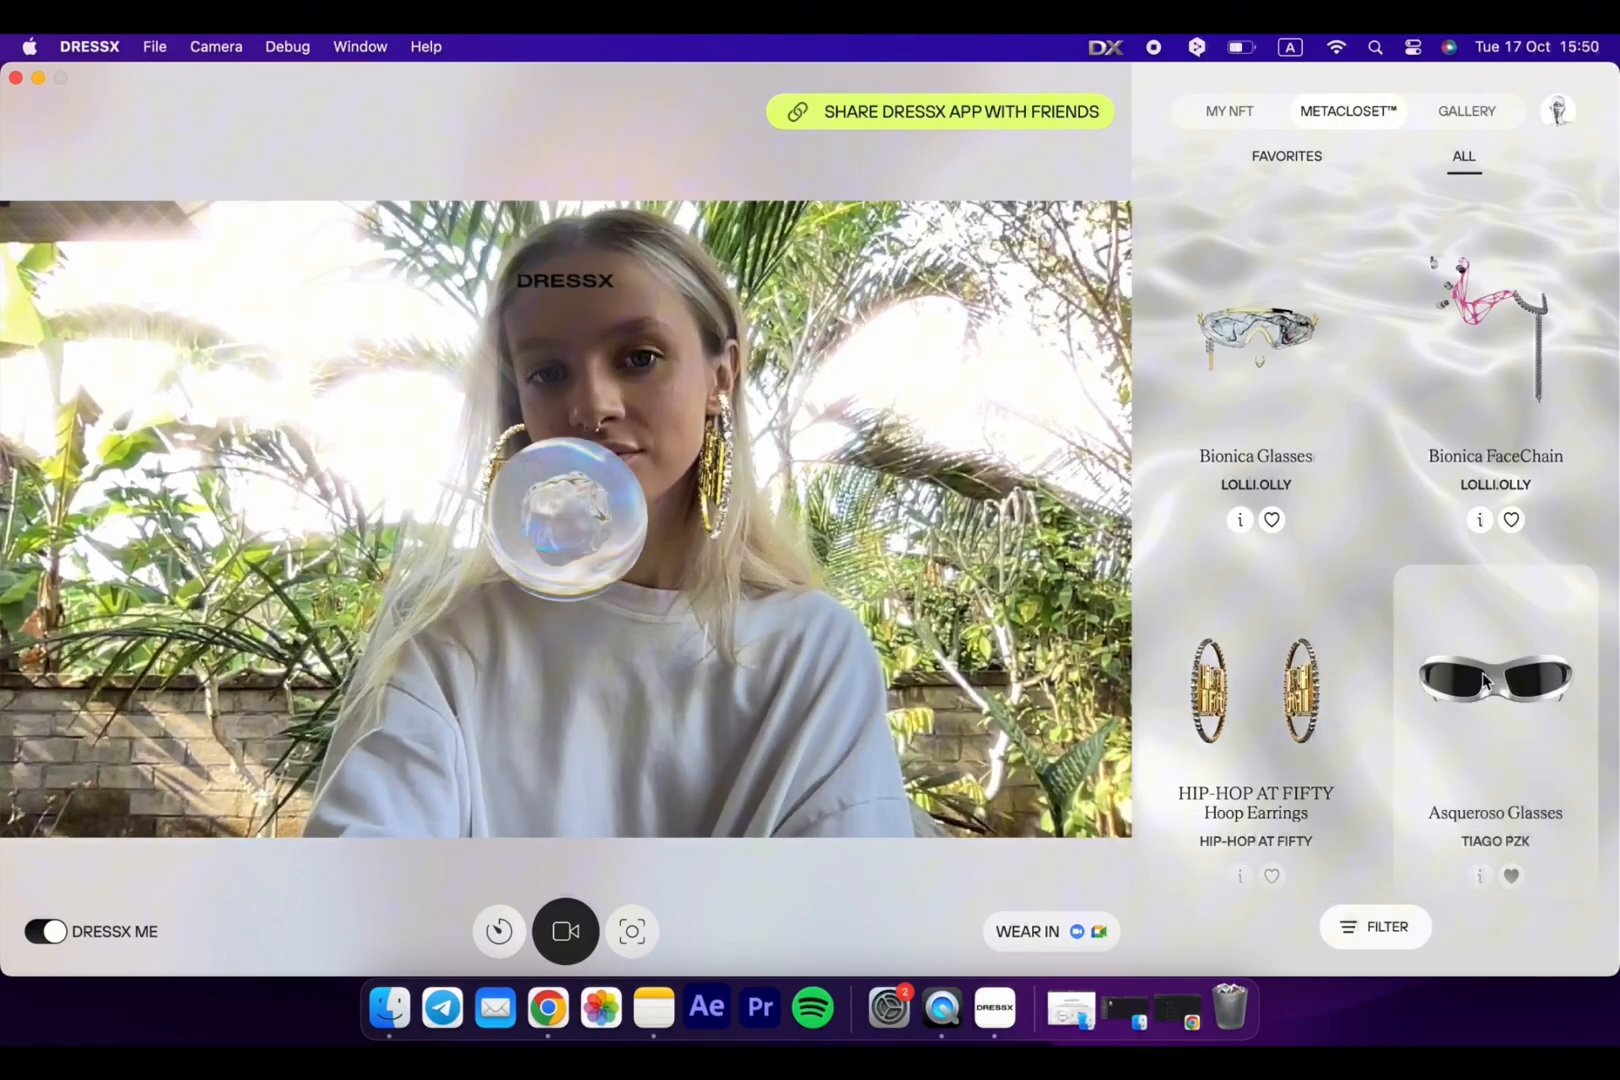
left_click(1494, 677)
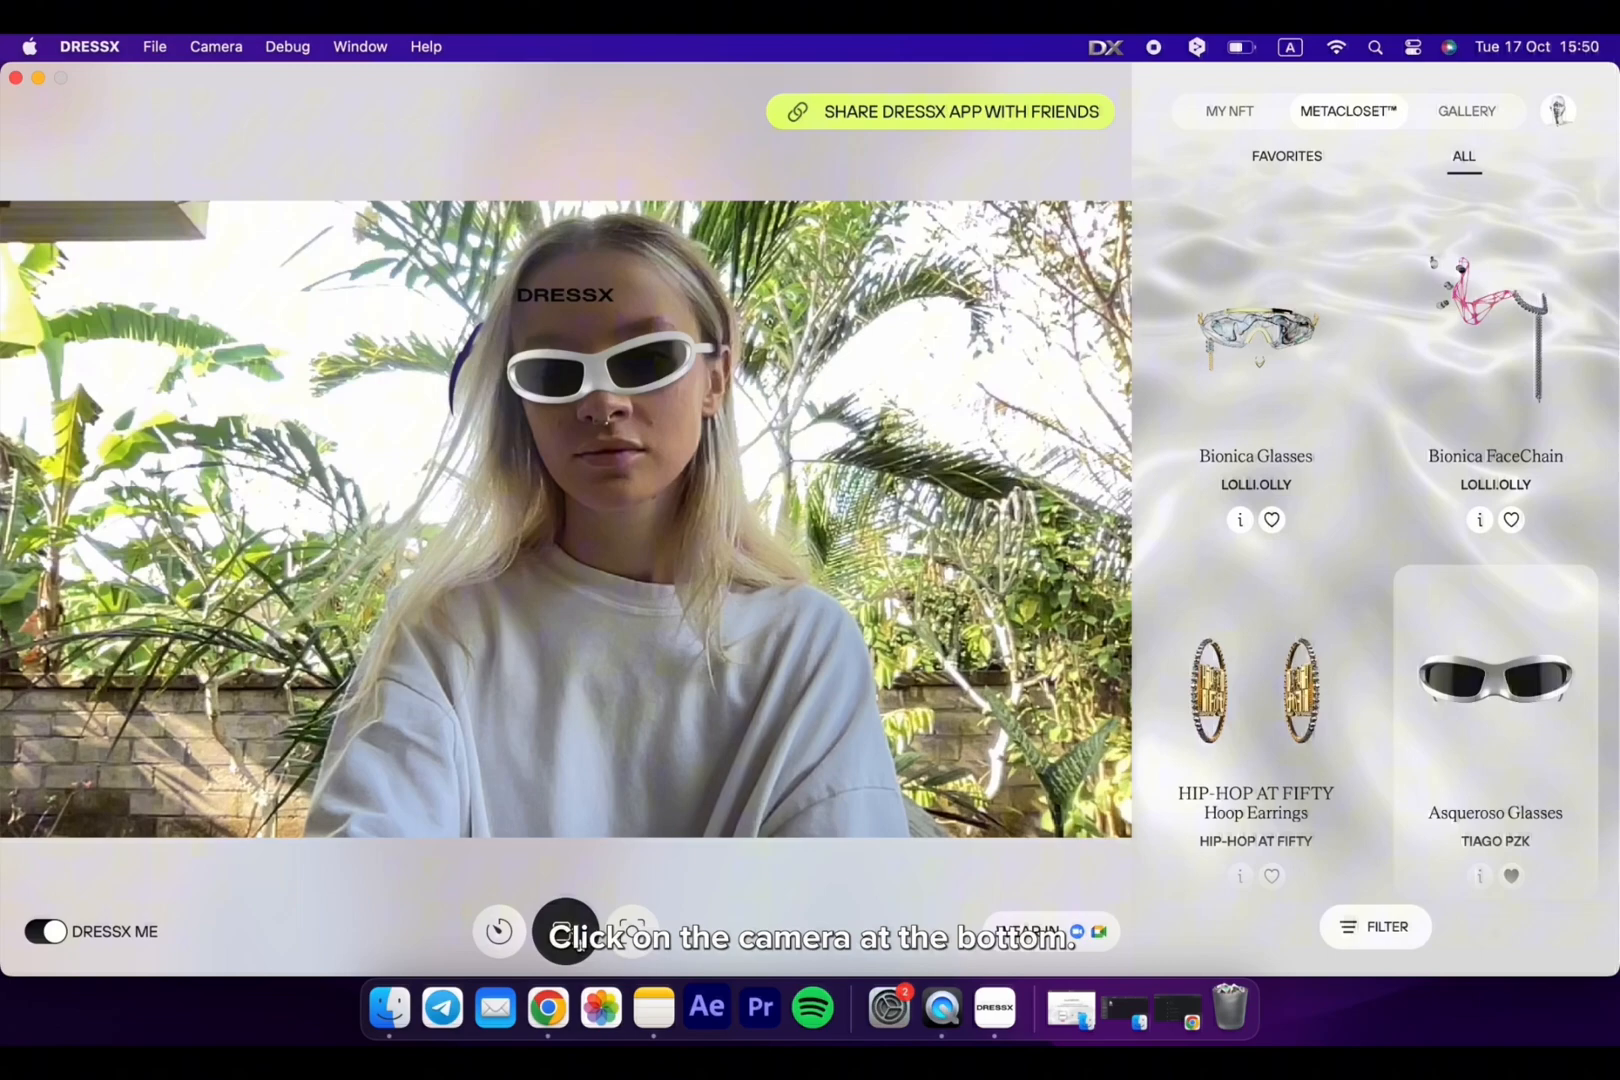
Record and save a short video wearing the Asqueroso Glasses, then go to the gallery
left_click(565, 931)
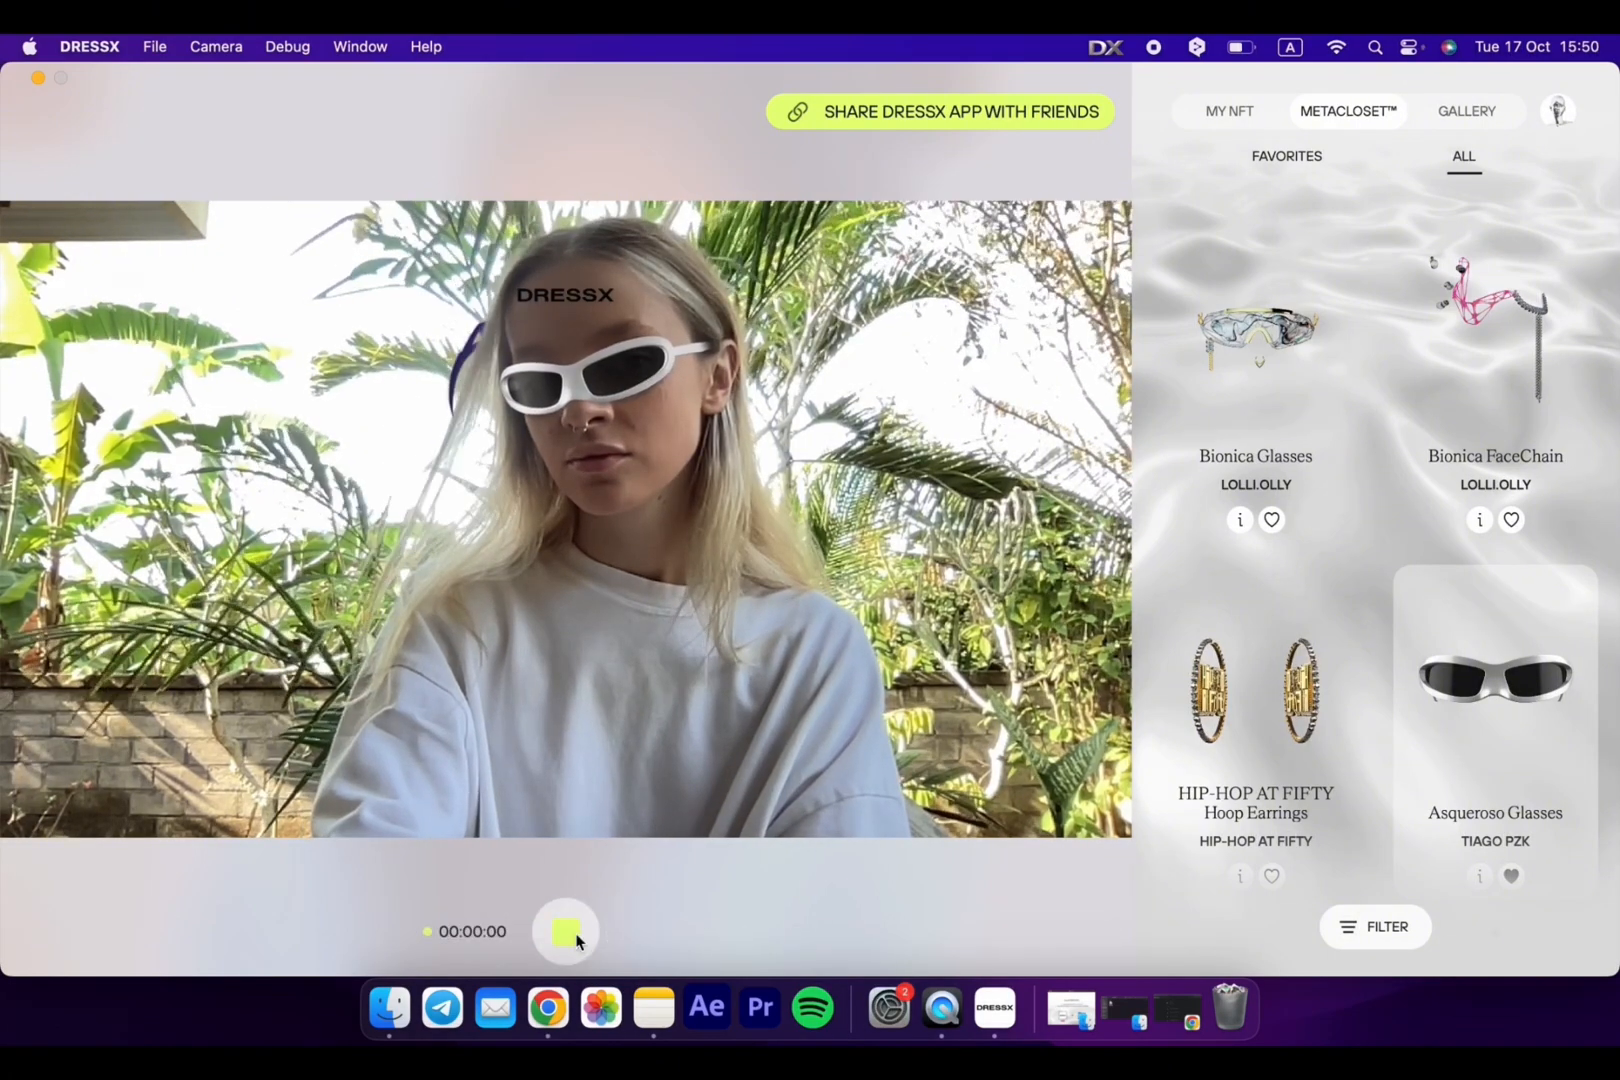
left_click(564, 931)
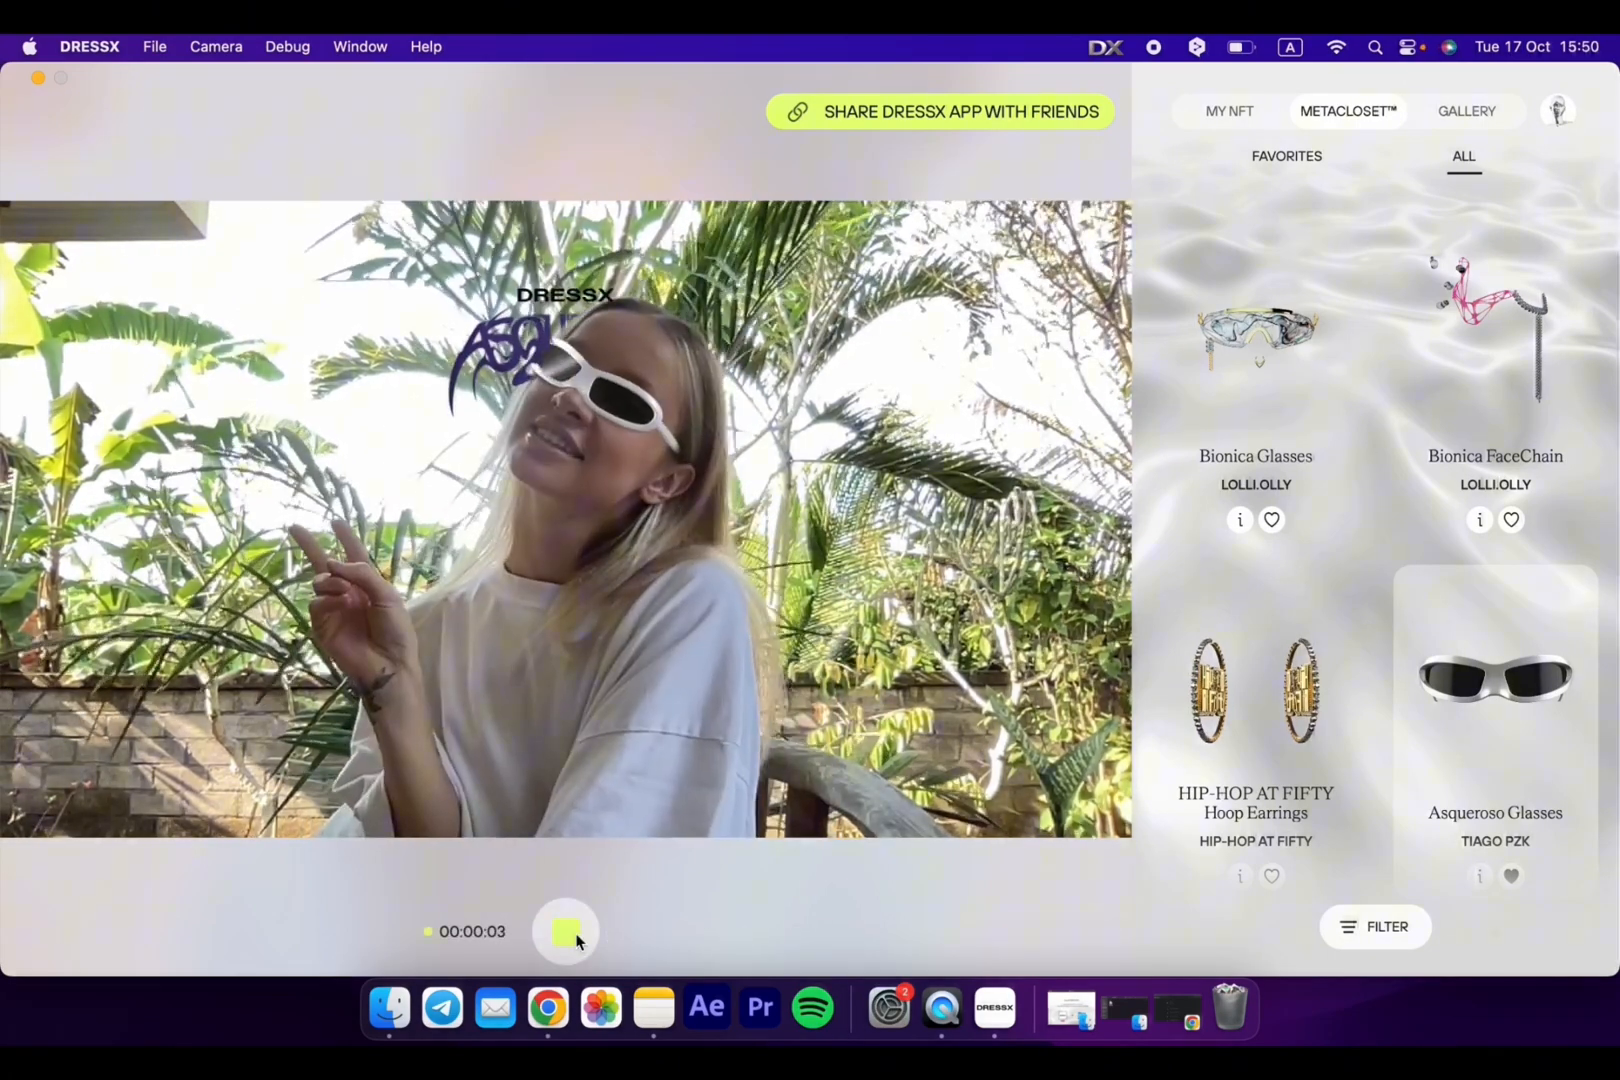
left_click(565, 931)
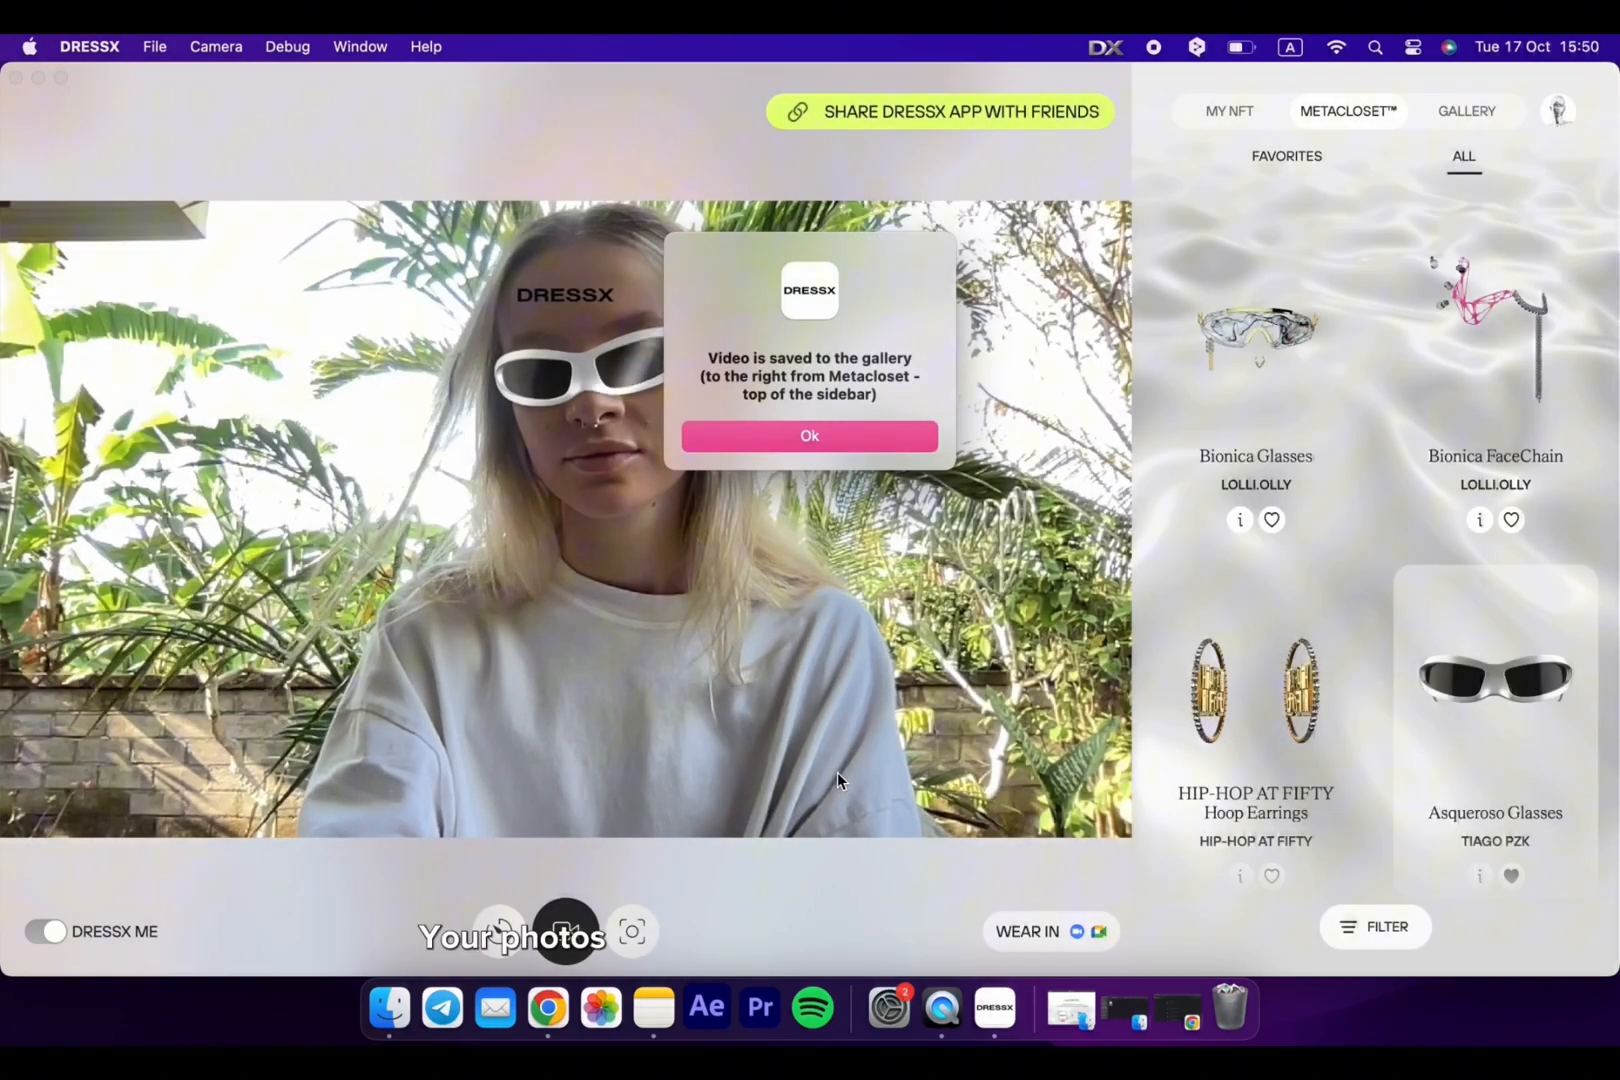
left_click(809, 435)
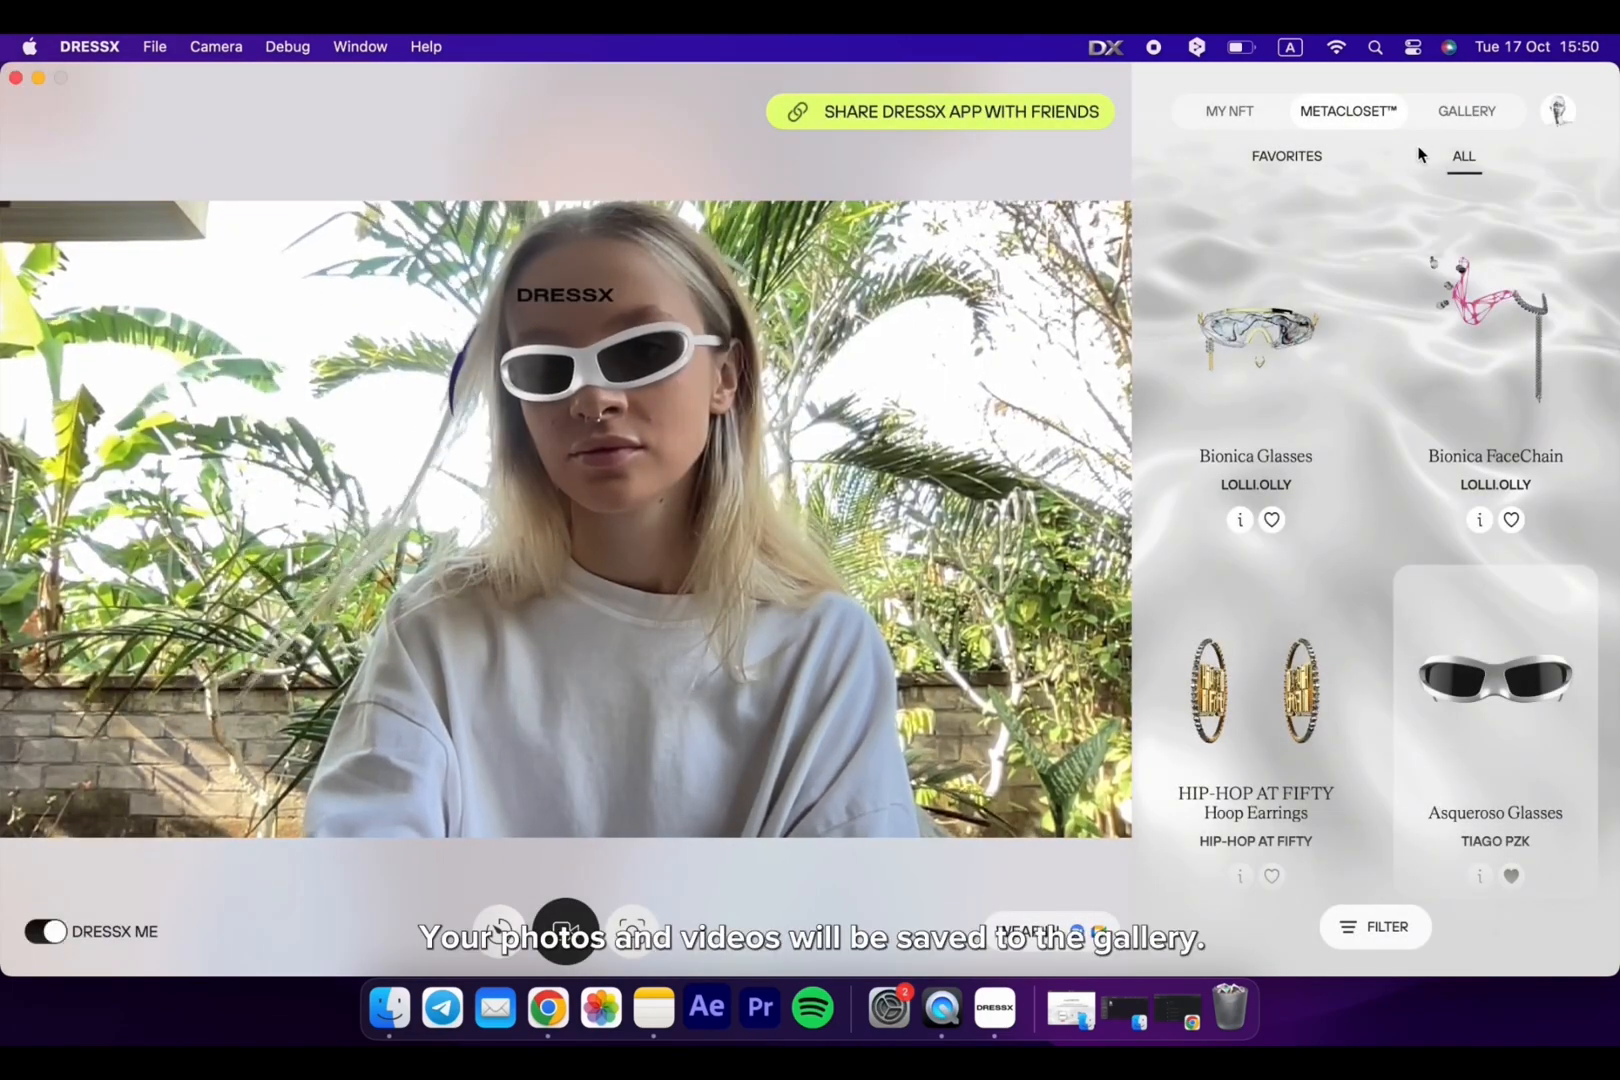
left_click(1466, 111)
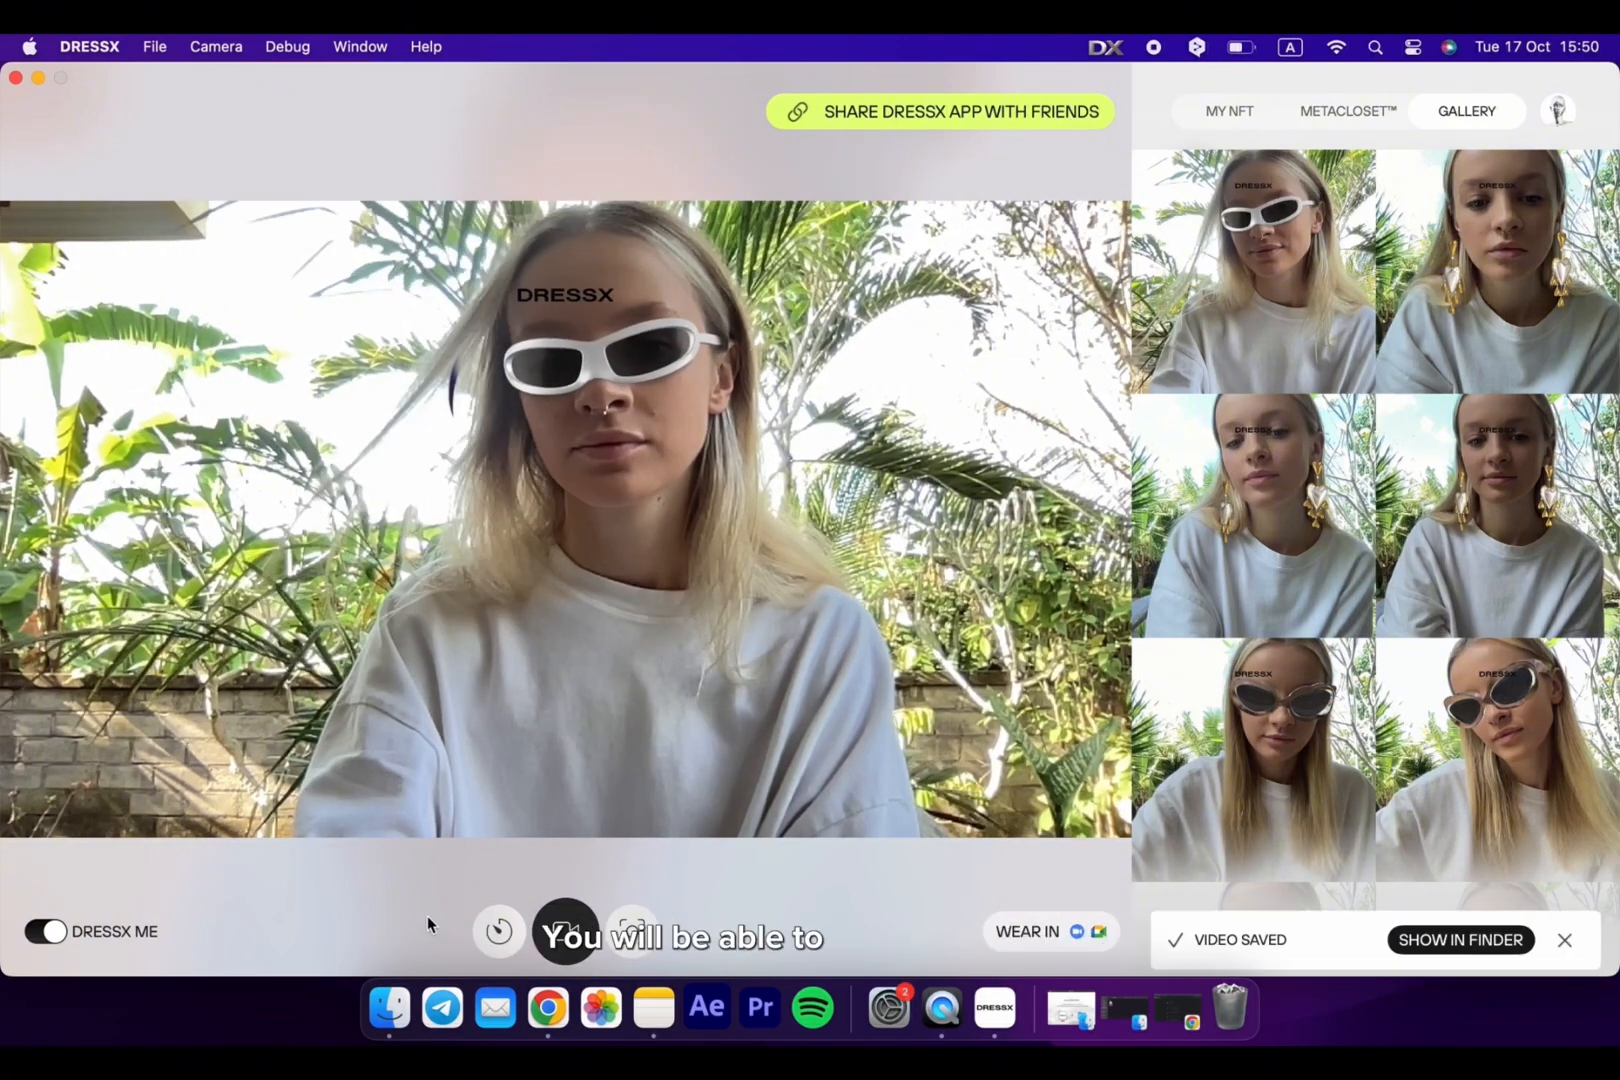
Reveal the saved video in Finder's Downloads, then wear the Bubblelicious mask
left_click(1460, 939)
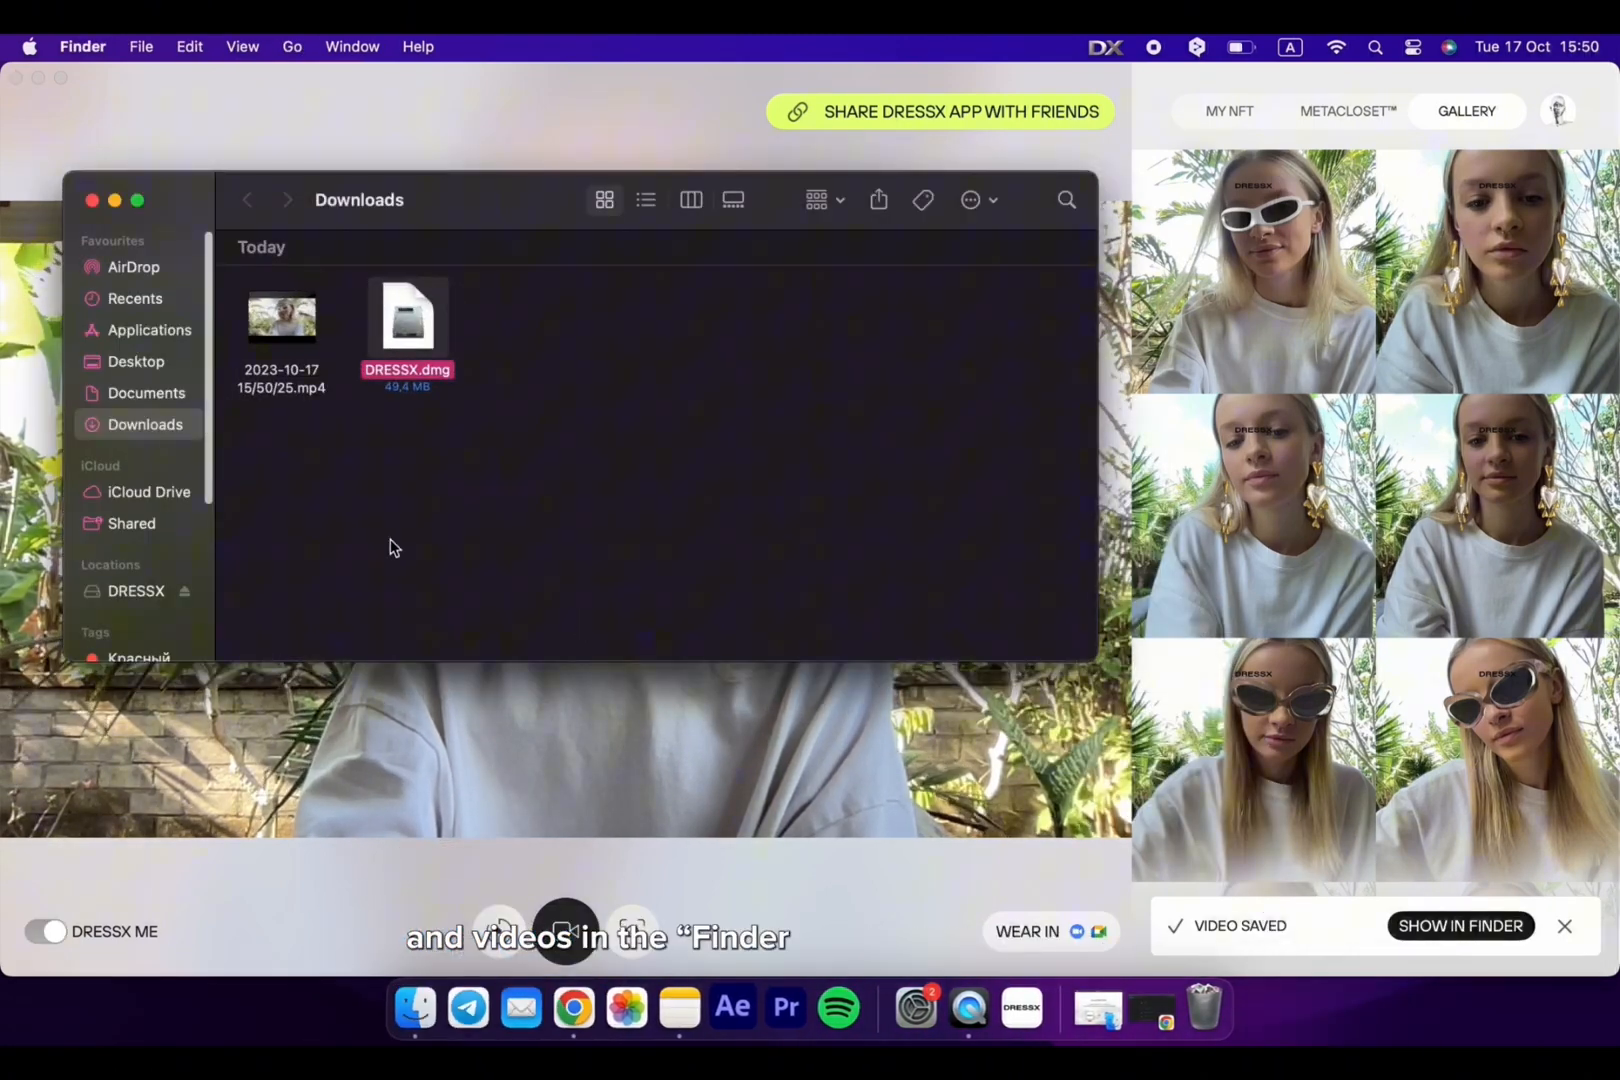
left_click(282, 317)
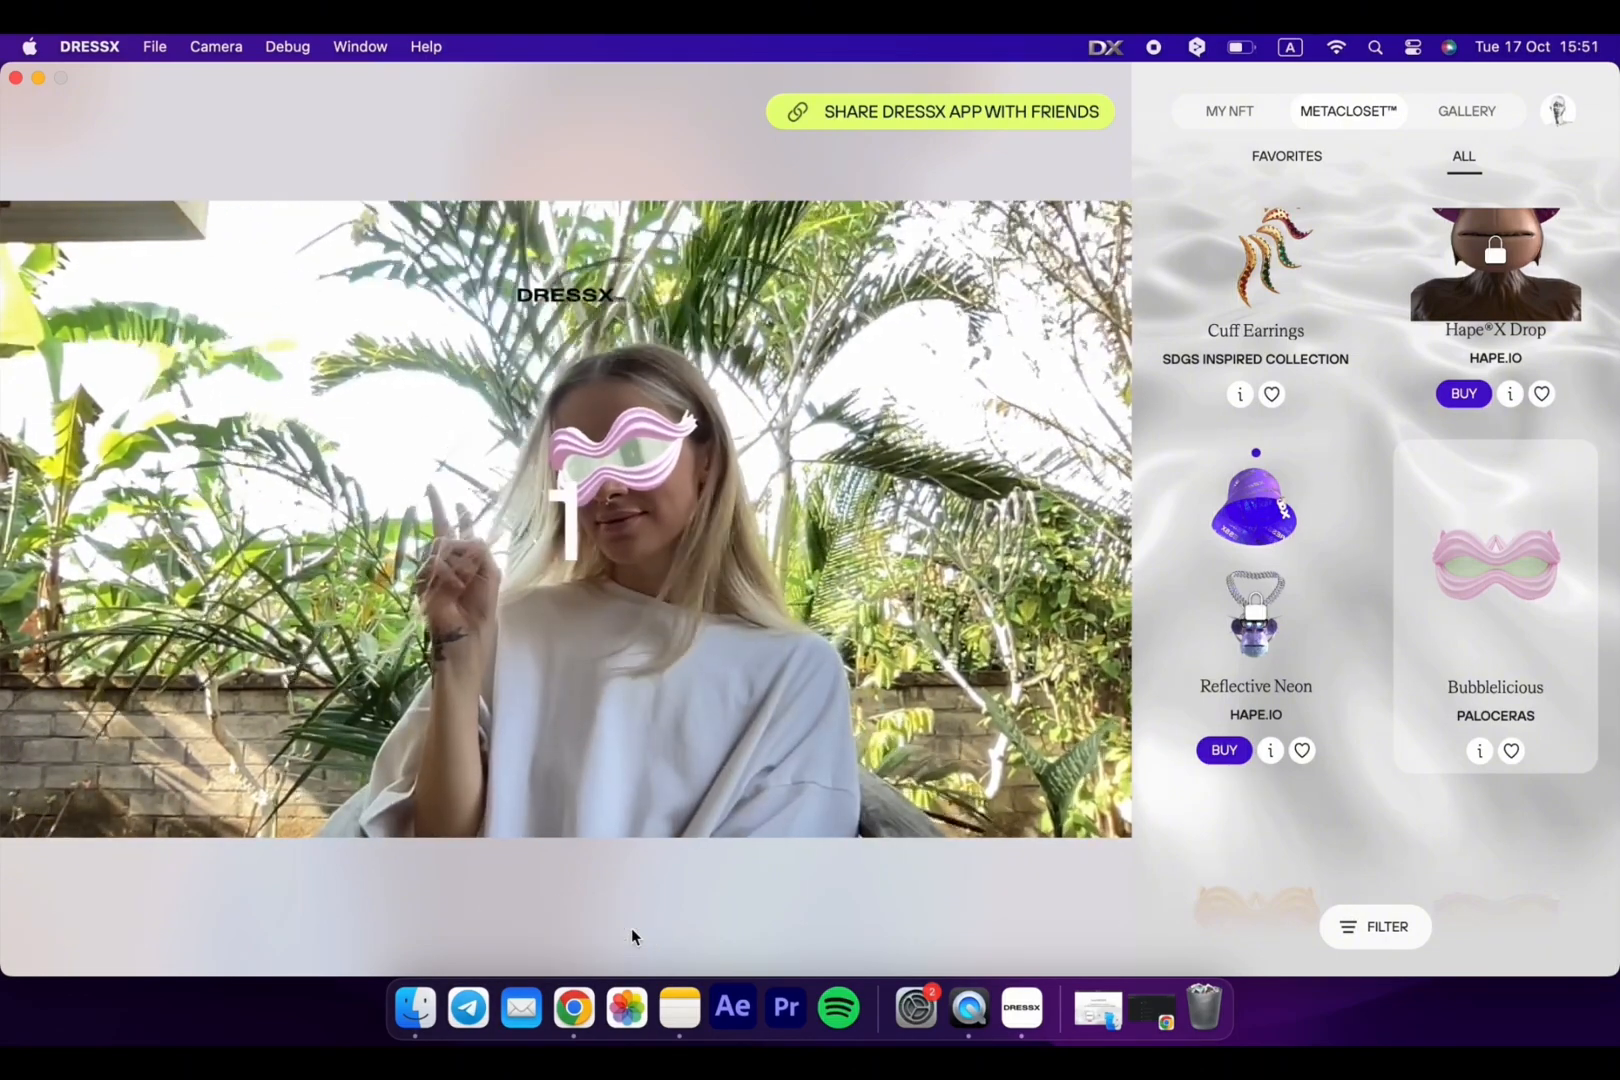
Capture a photo wearing the Bubblelicious mask and save it to the gallery
left_click(565, 931)
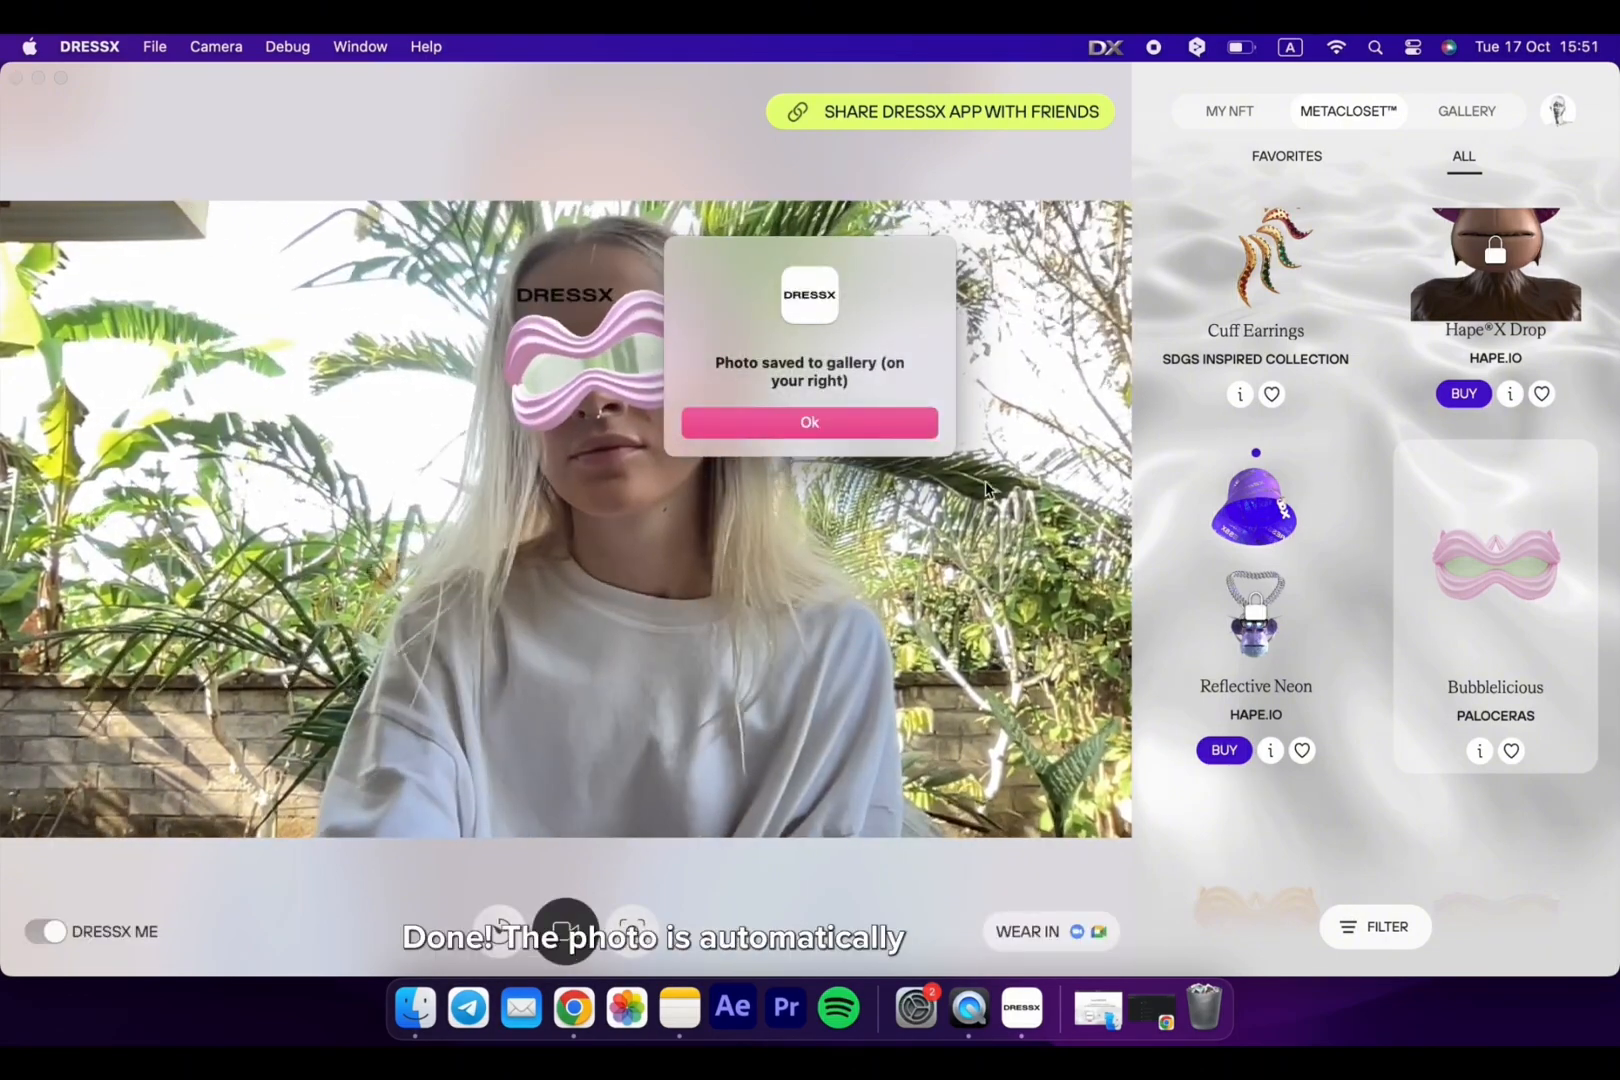
left_click(809, 422)
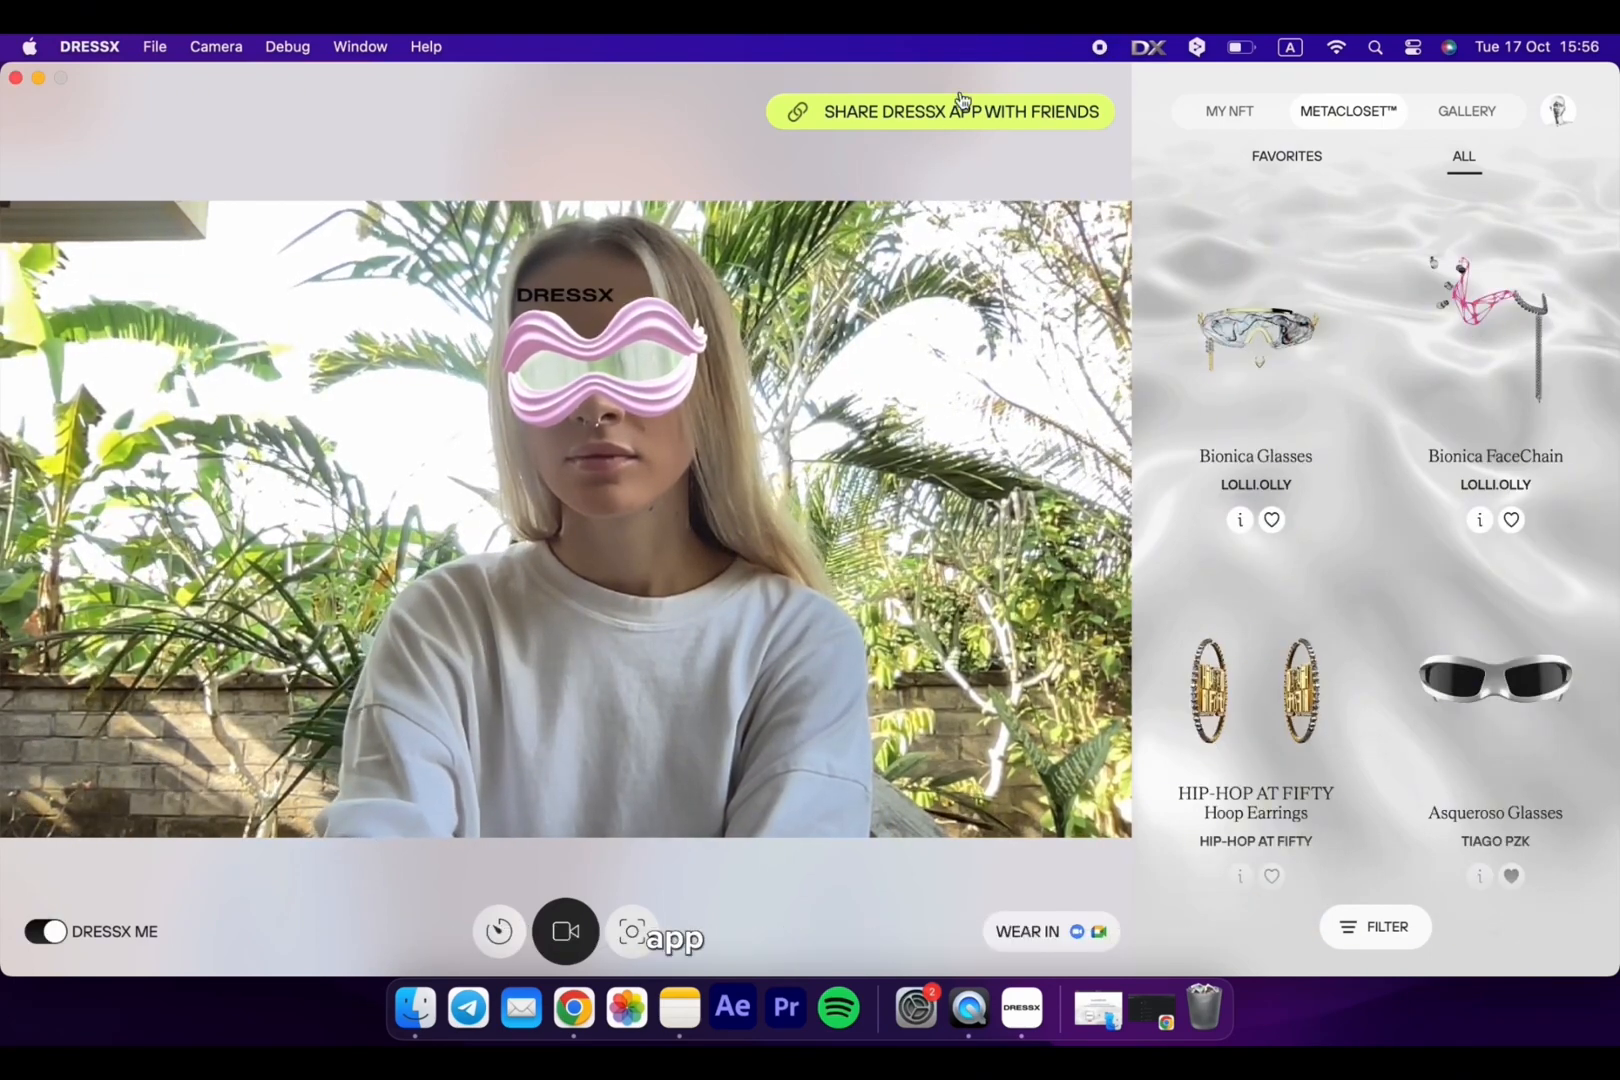
left_click(938, 112)
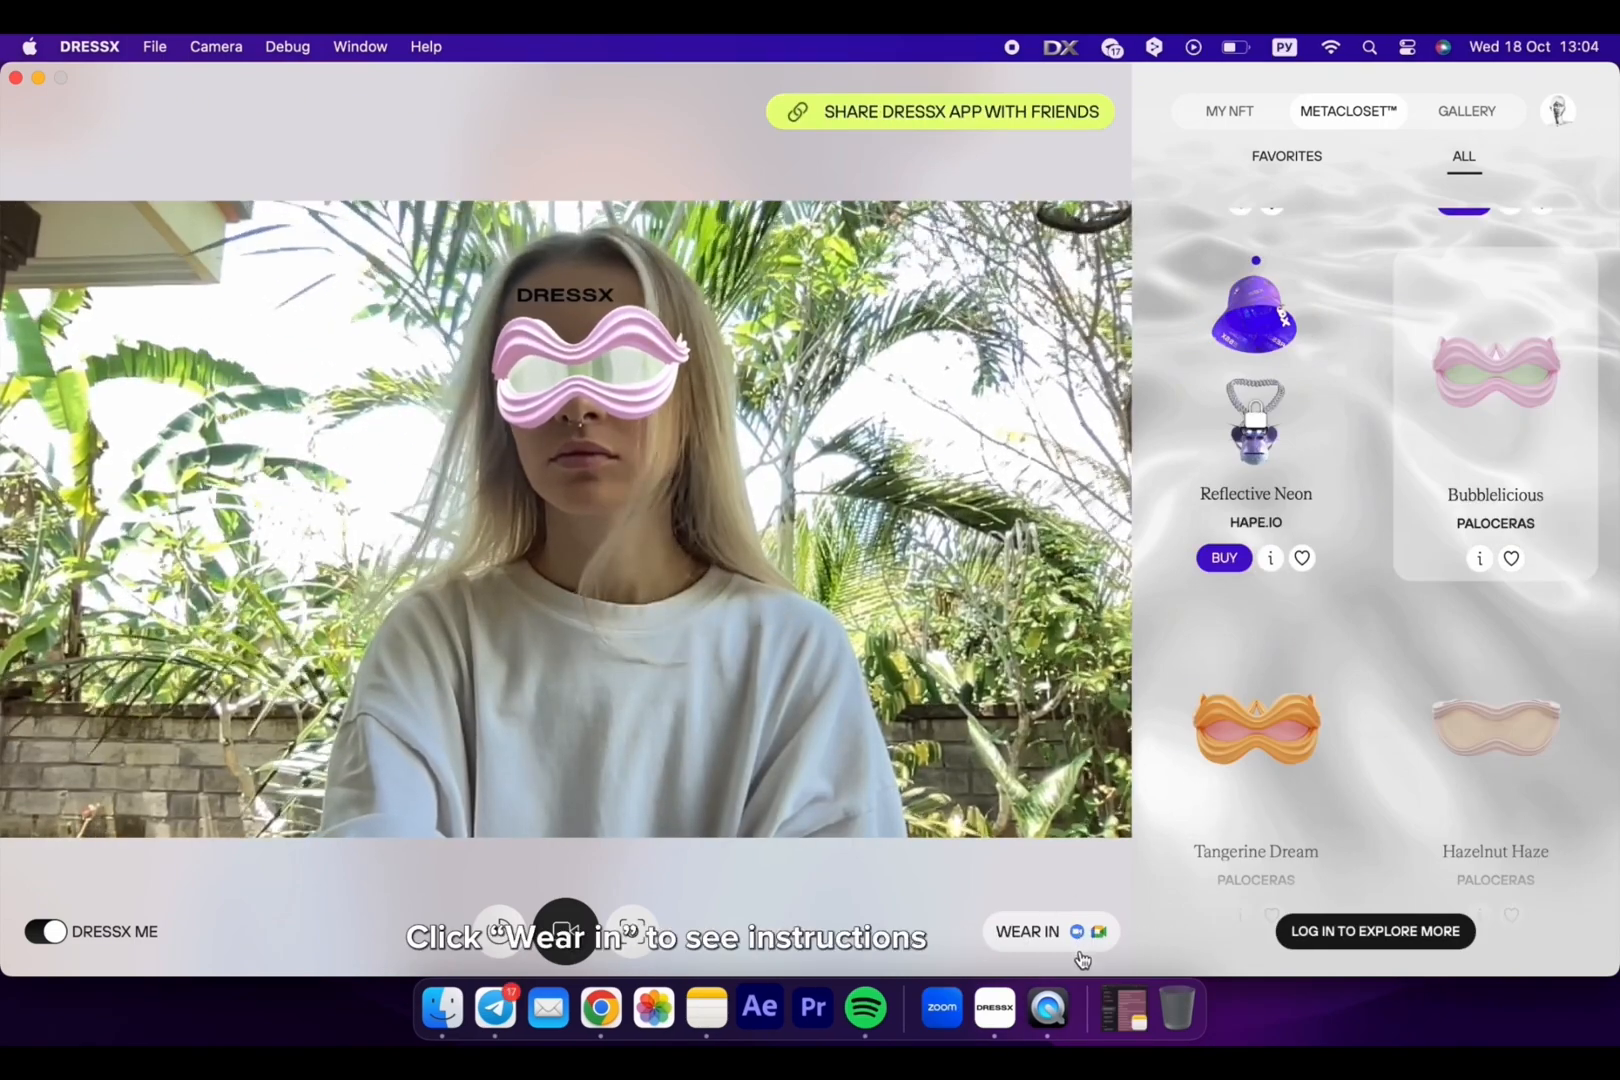
Open the WEAR IN instructions for Zoom, then launch Zoom from the Dock
left_click(1027, 931)
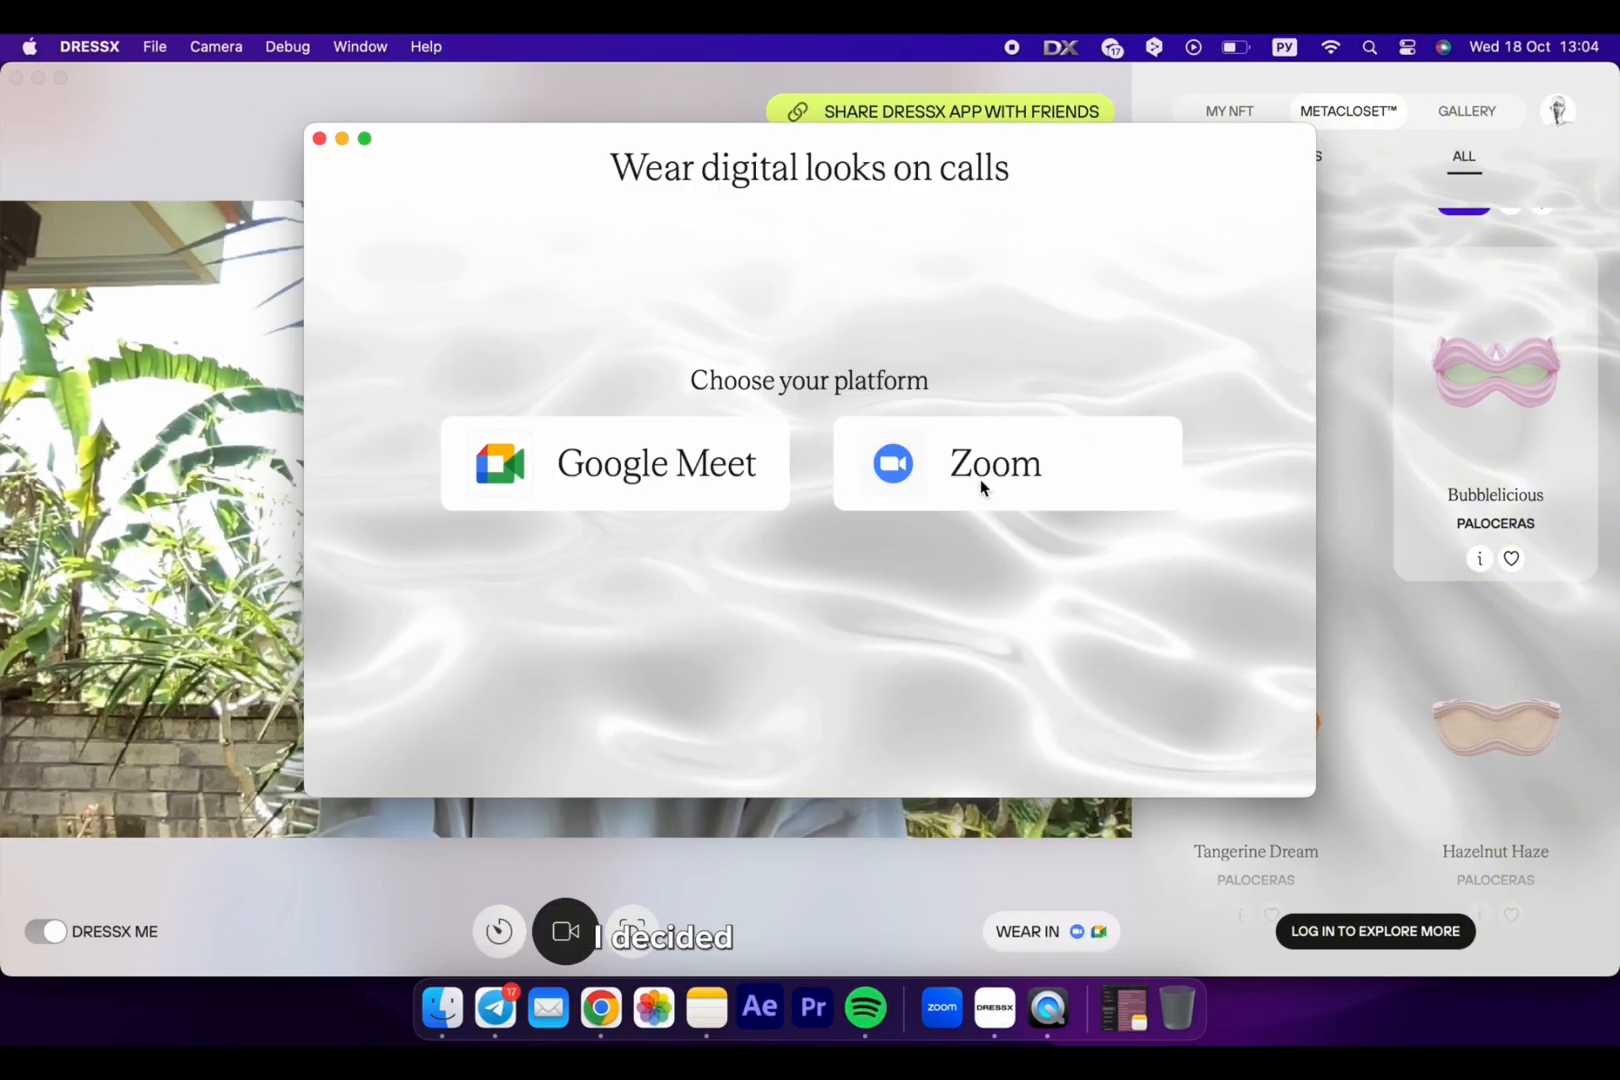
left_click(994, 463)
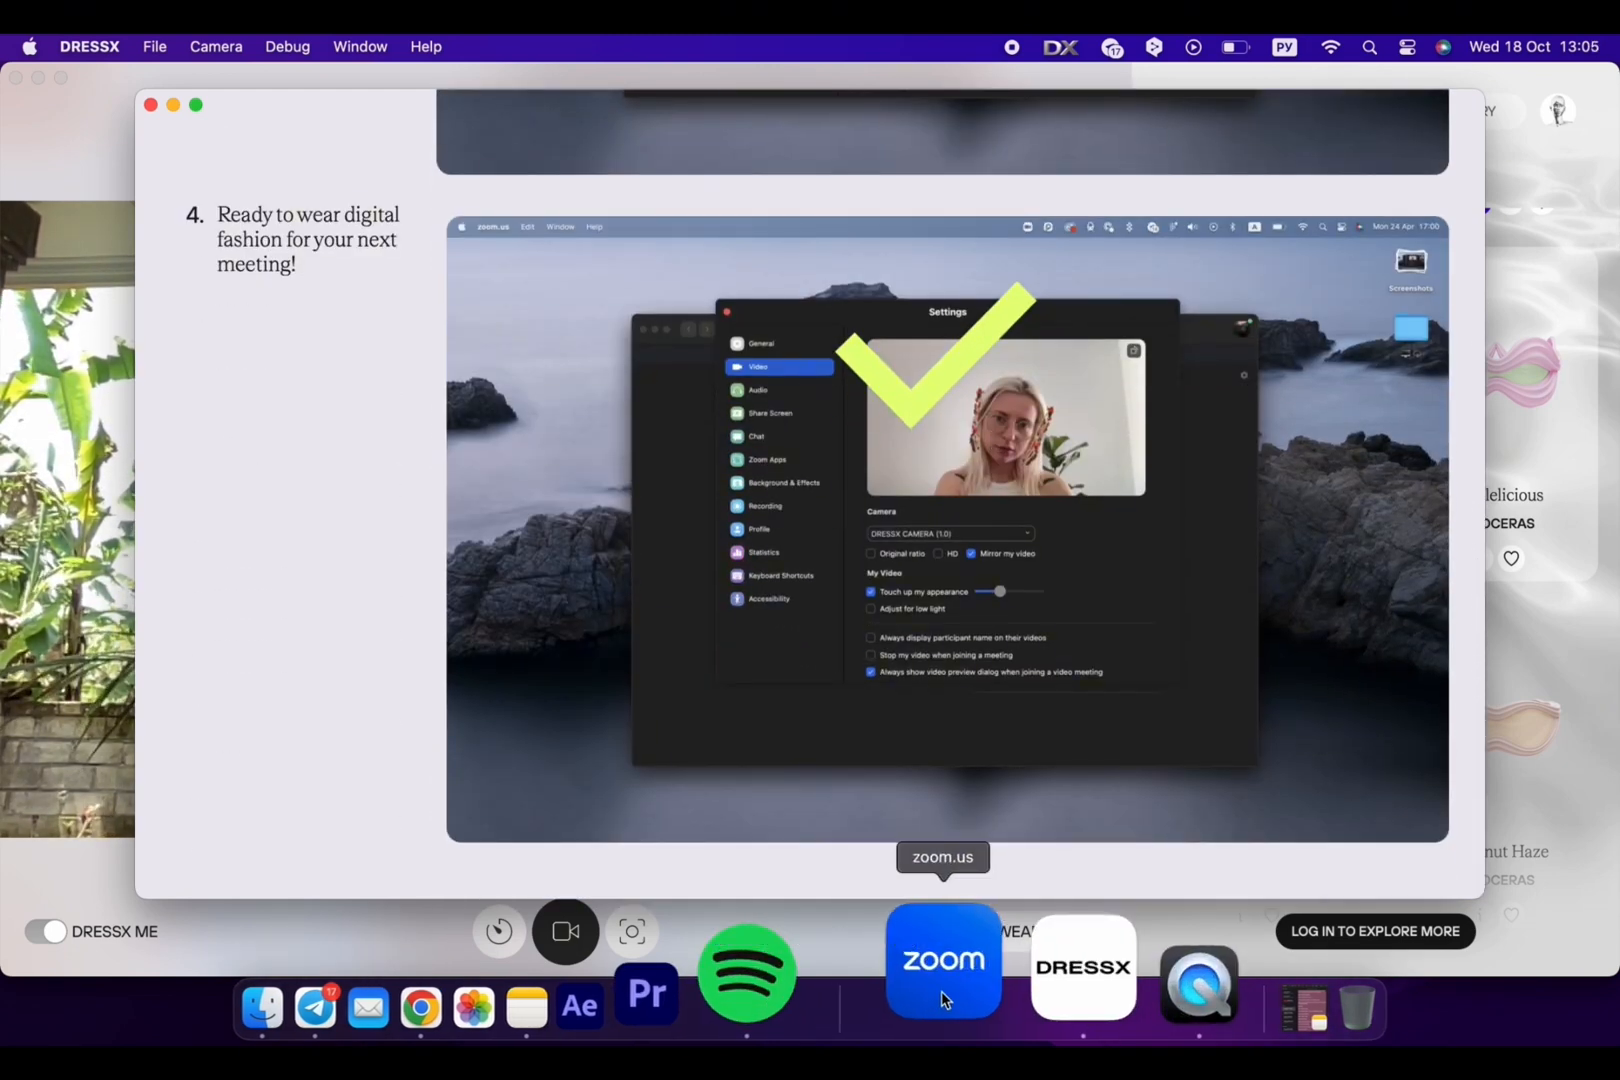
left_click(941, 959)
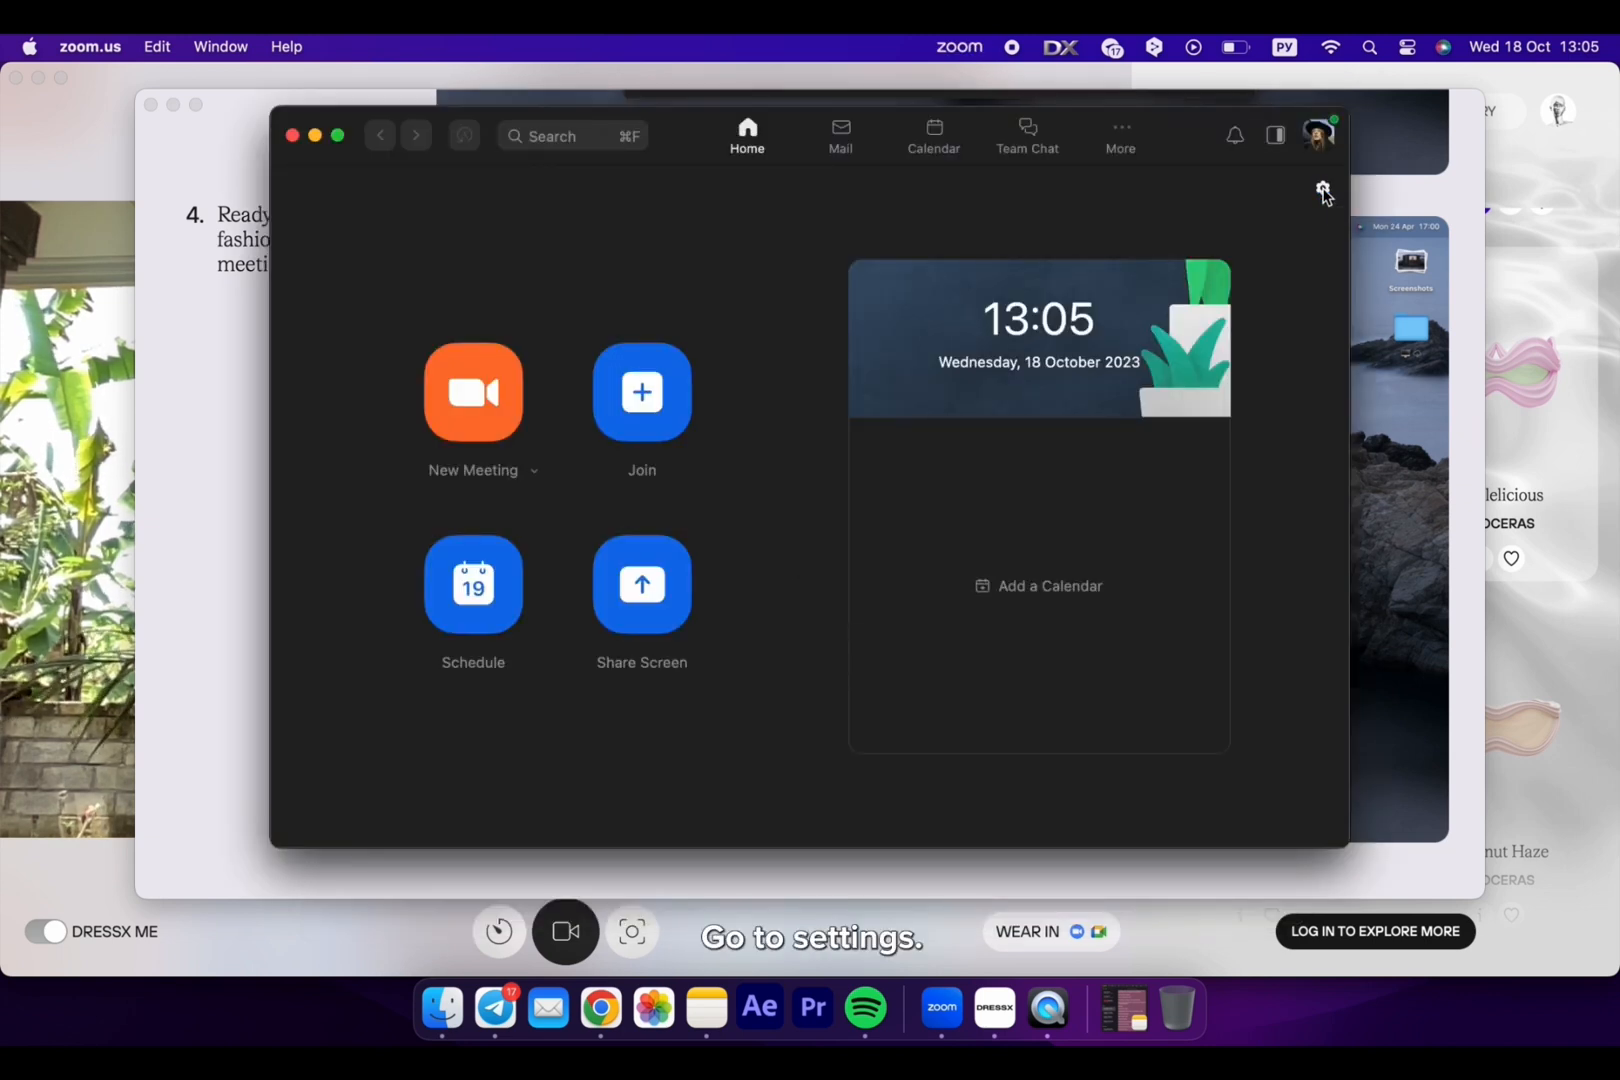
In Zoom settings, set the video camera to DRESSX CAMERA (1.0)
left_click(1322, 188)
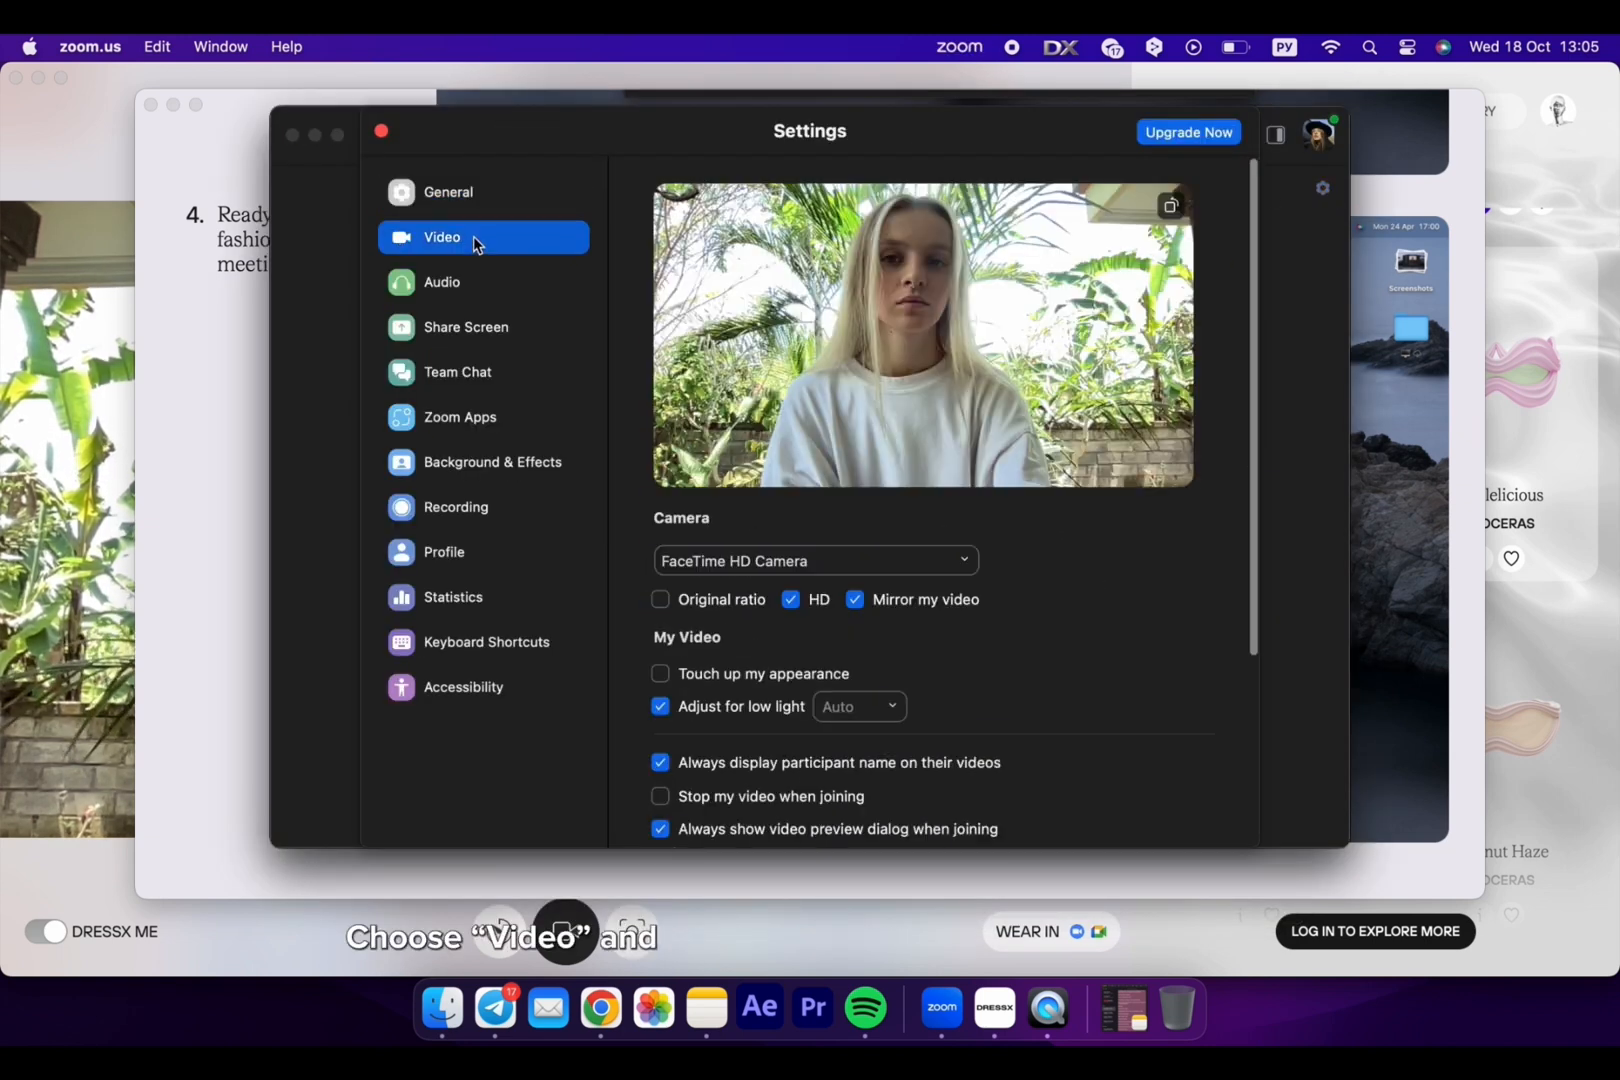
left_click(814, 560)
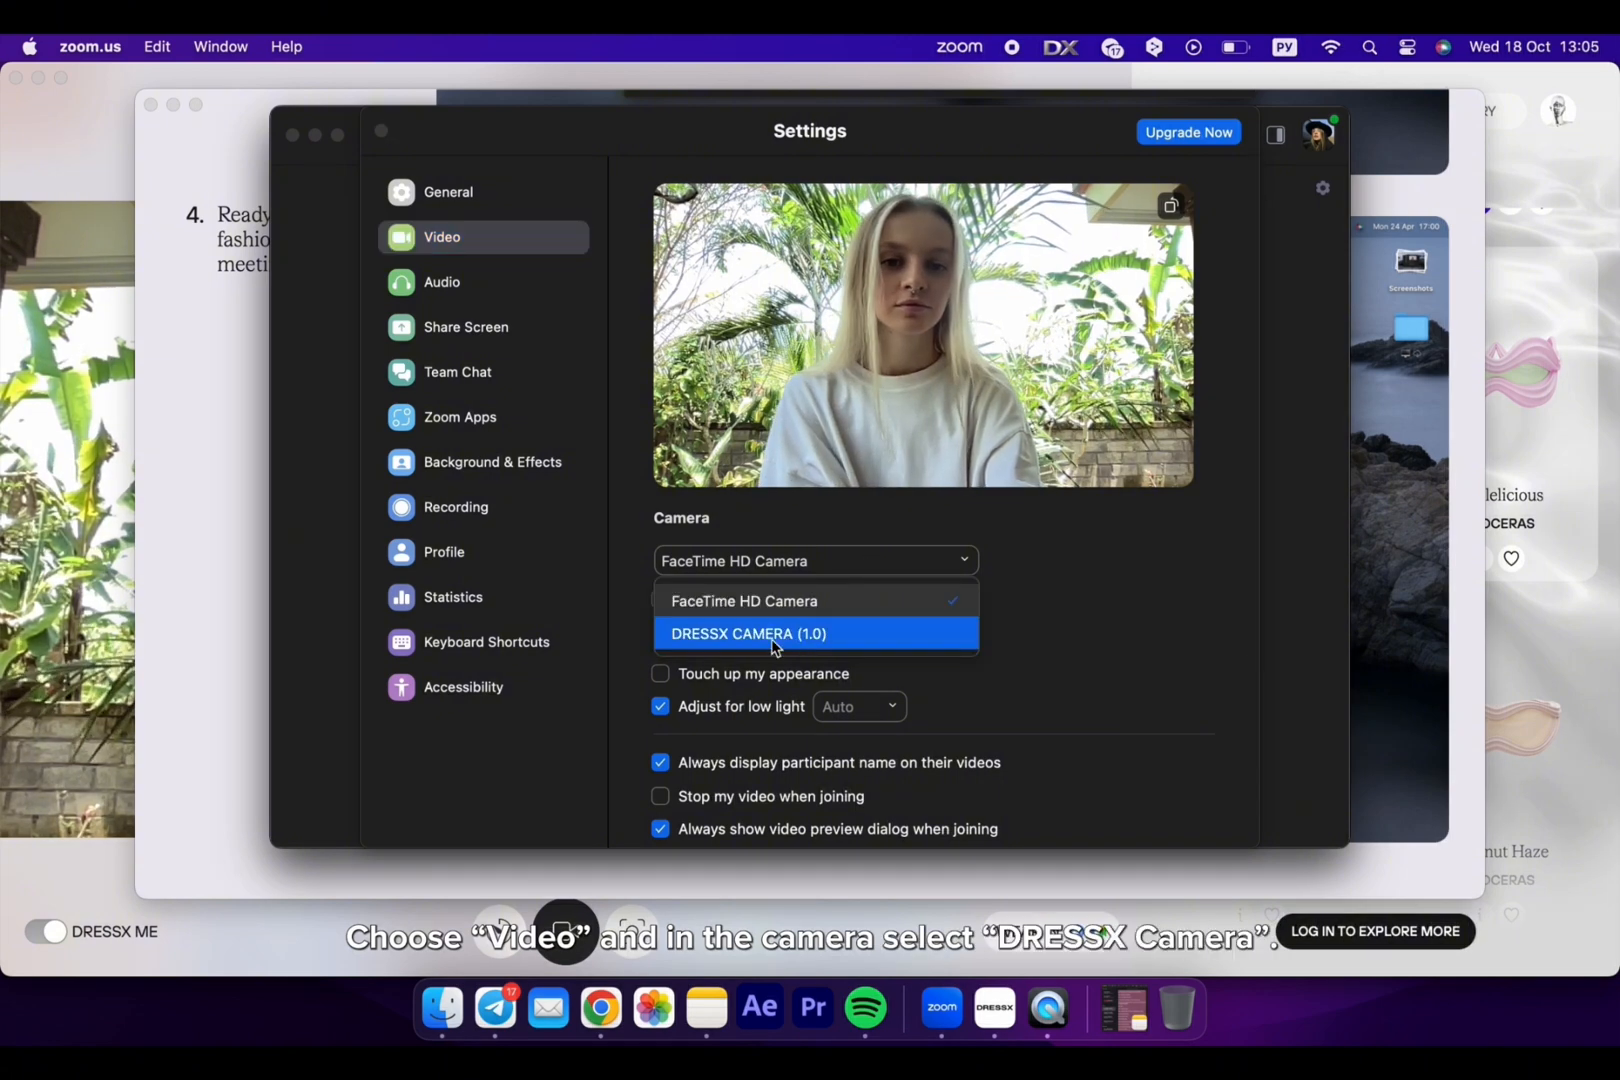
left_click(747, 634)
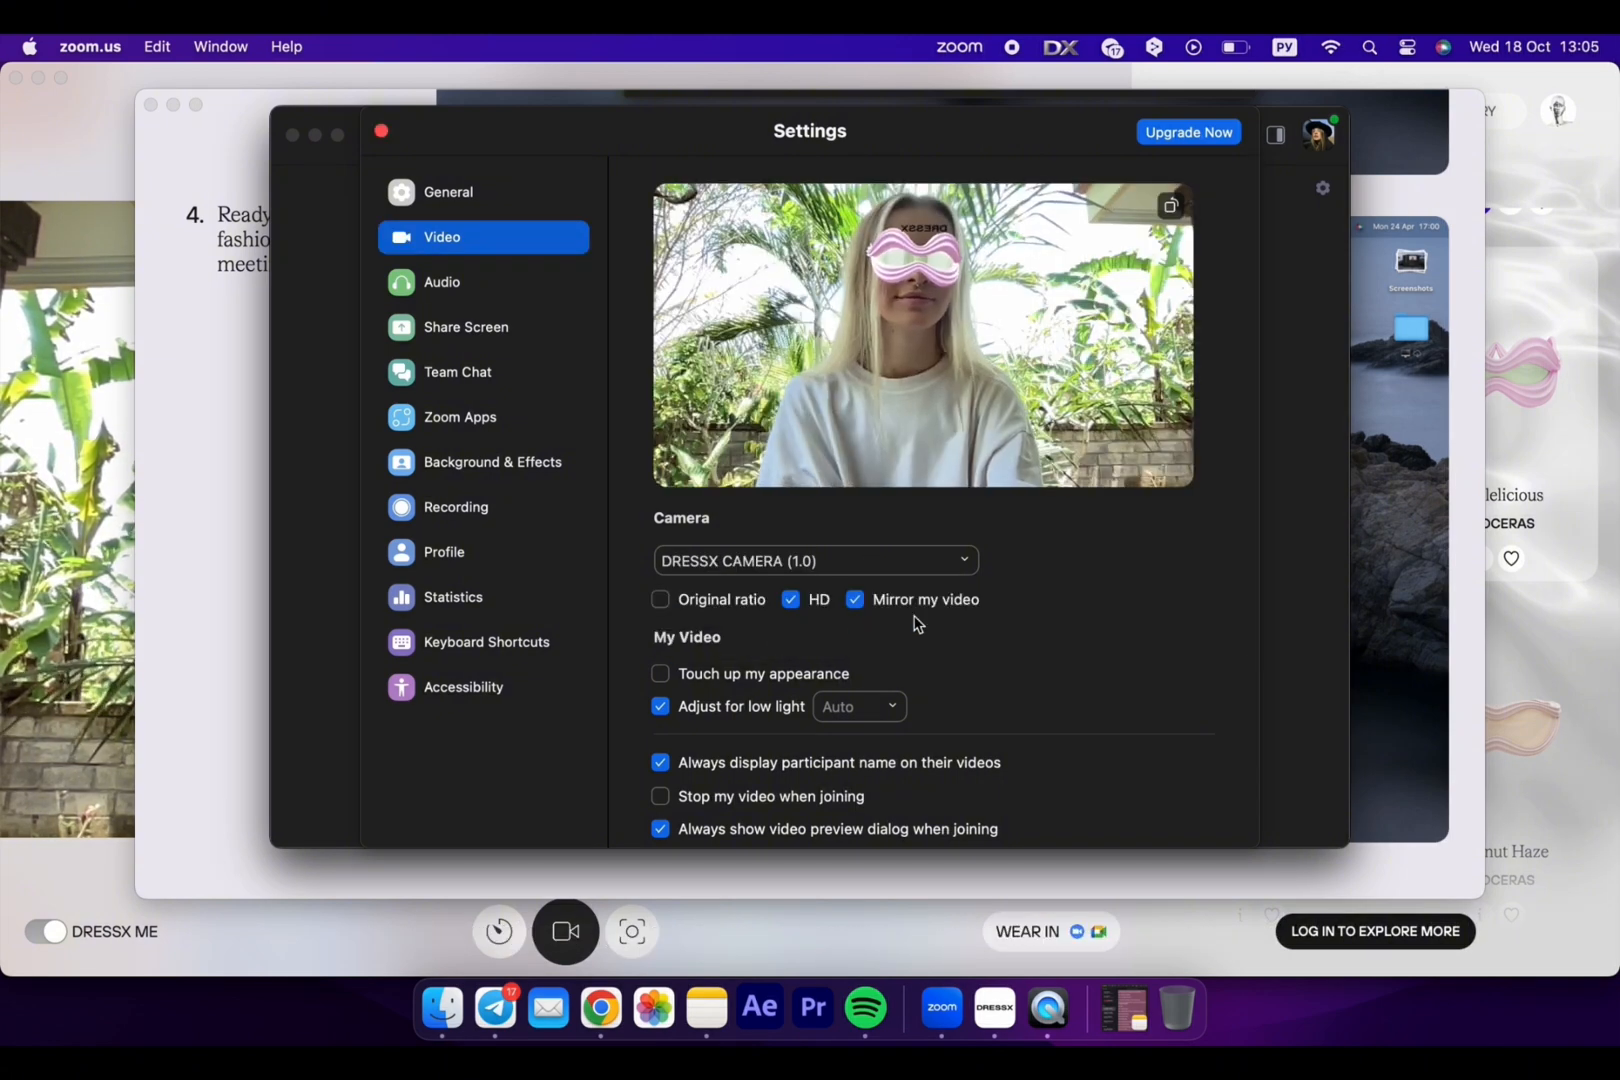